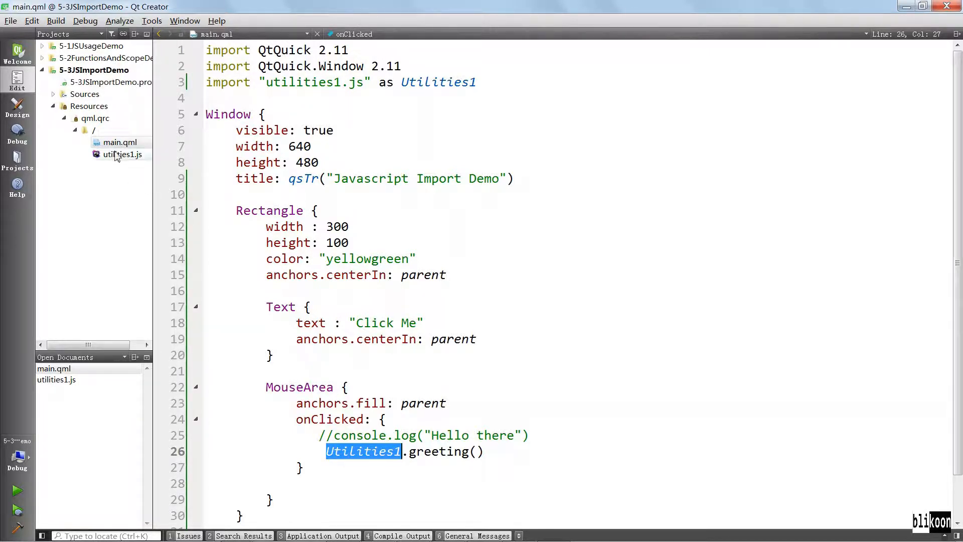
- Start adding a new Qt JS File to the qml.qrc resources
right_click(94, 118)
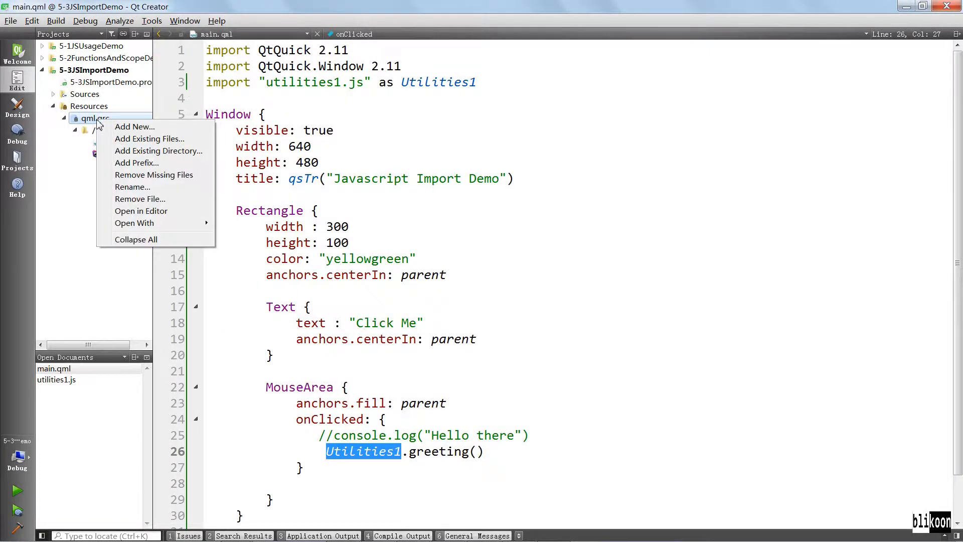
click(135, 126)
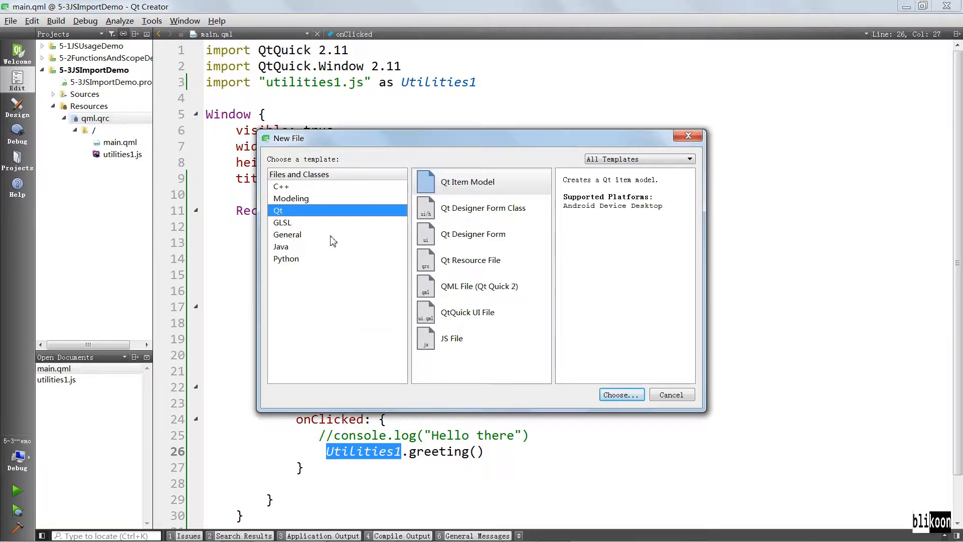
click(452, 338)
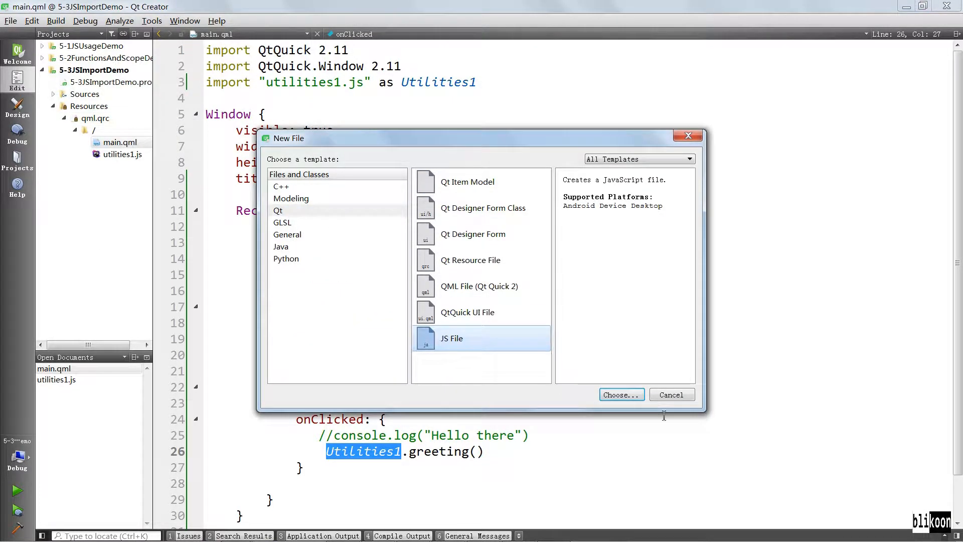
click(620, 395)
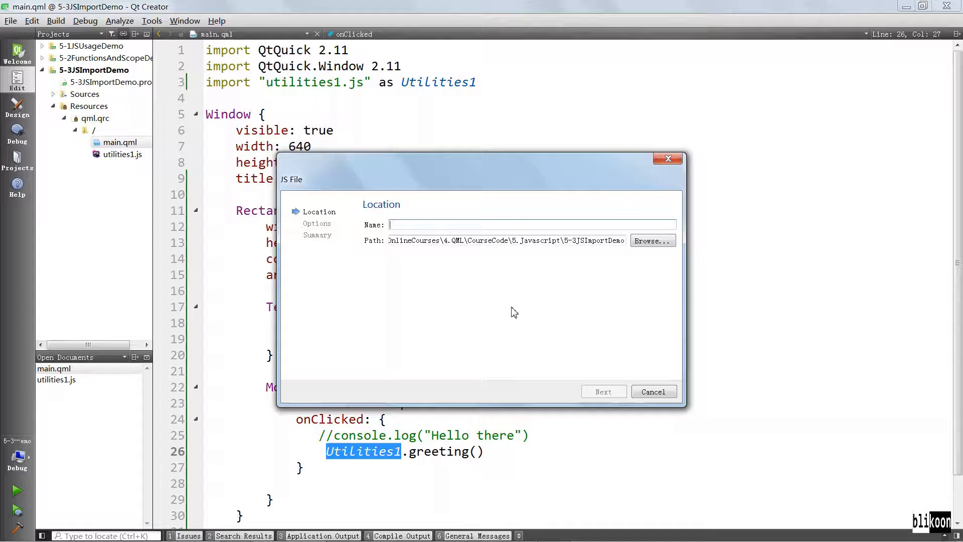
- Name the new JavaScript file utilities2 and proceed to create it
text(util)
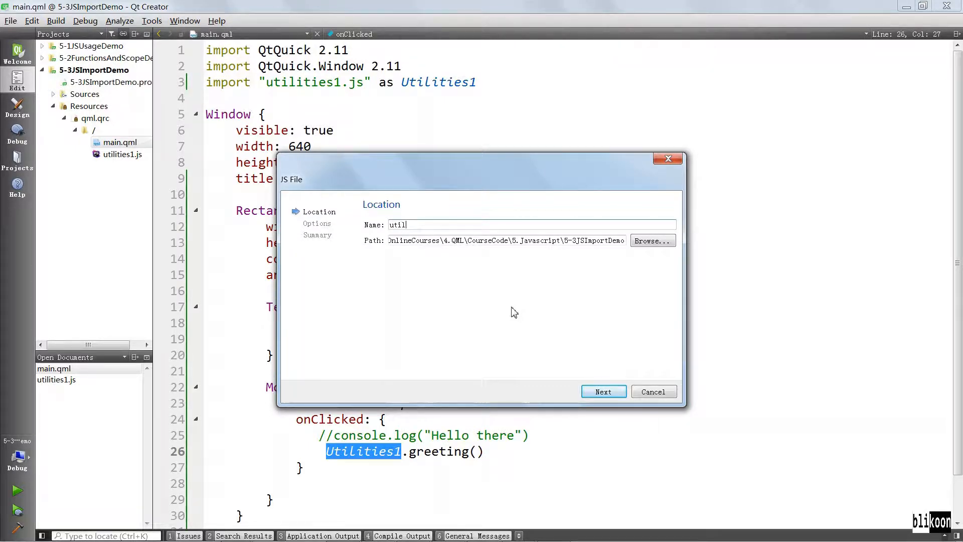
text(utilities2)
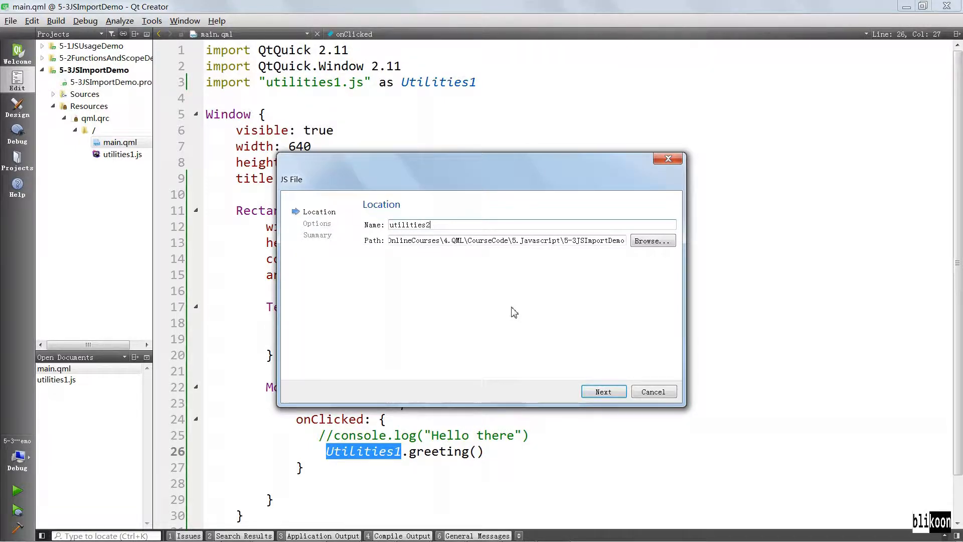
click(603, 391)
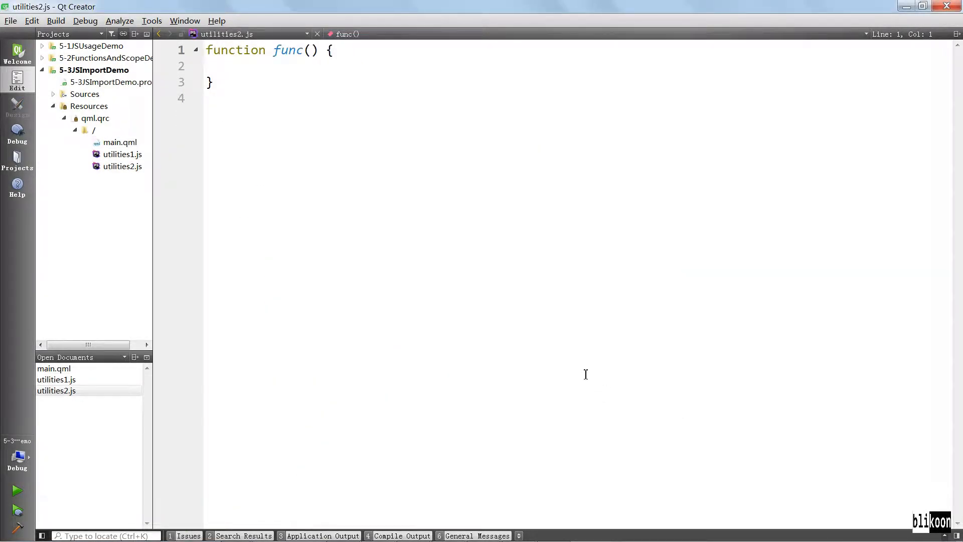
mouse_move(505, 307)
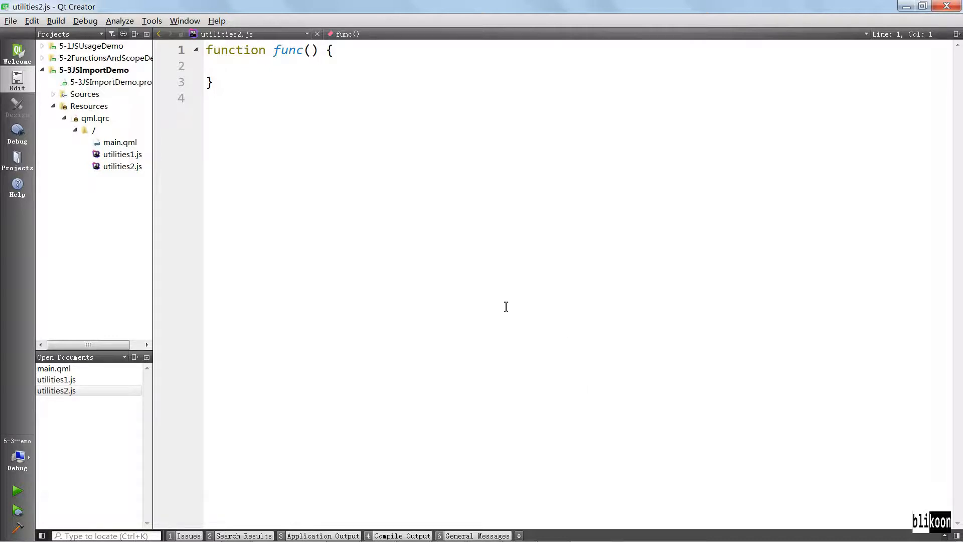
- Write function add(a,b) returning a + b in utilities2.js and save it
click(209, 81)
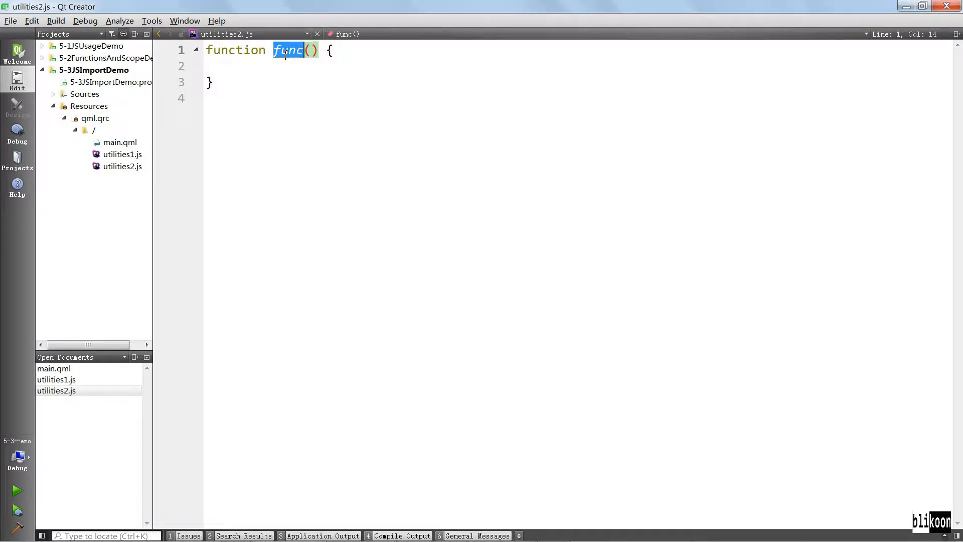
text(add)
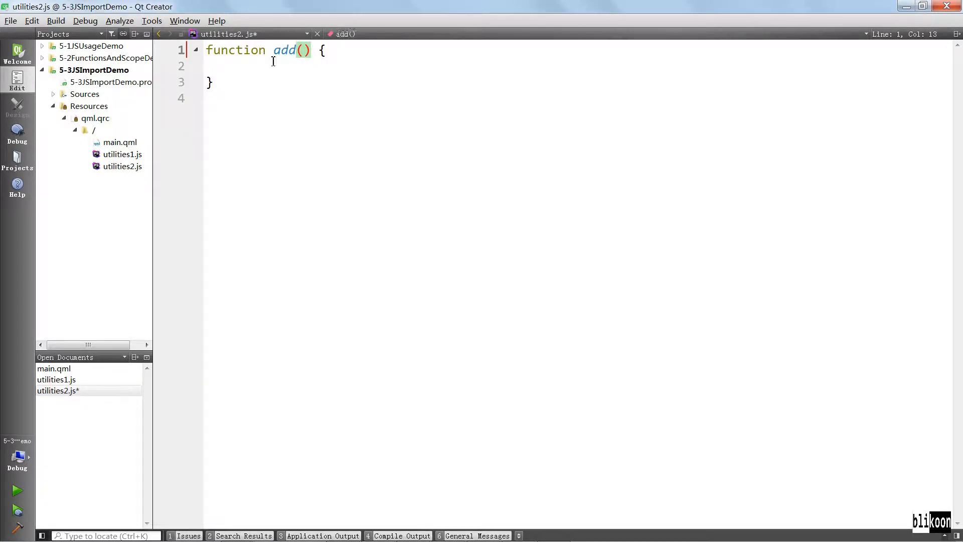
text(a)
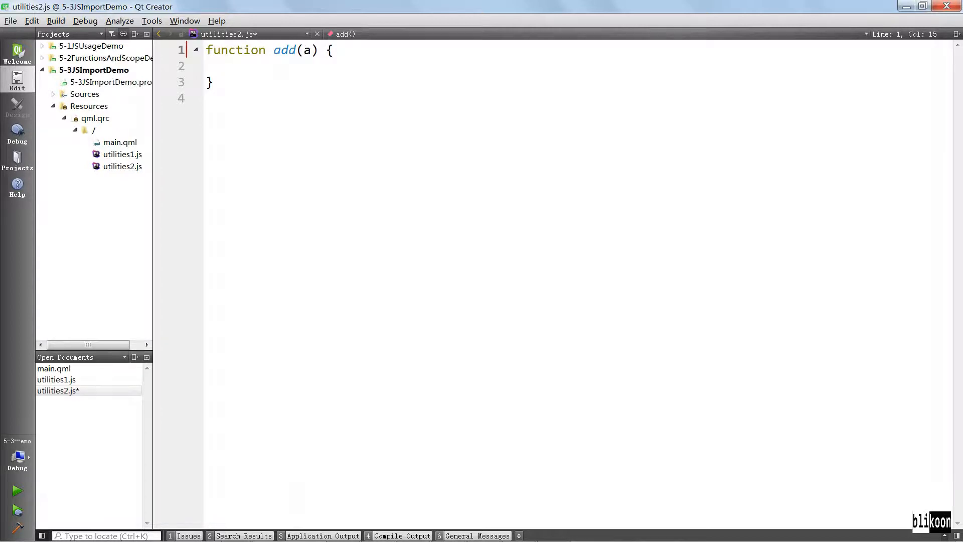
text(,b)
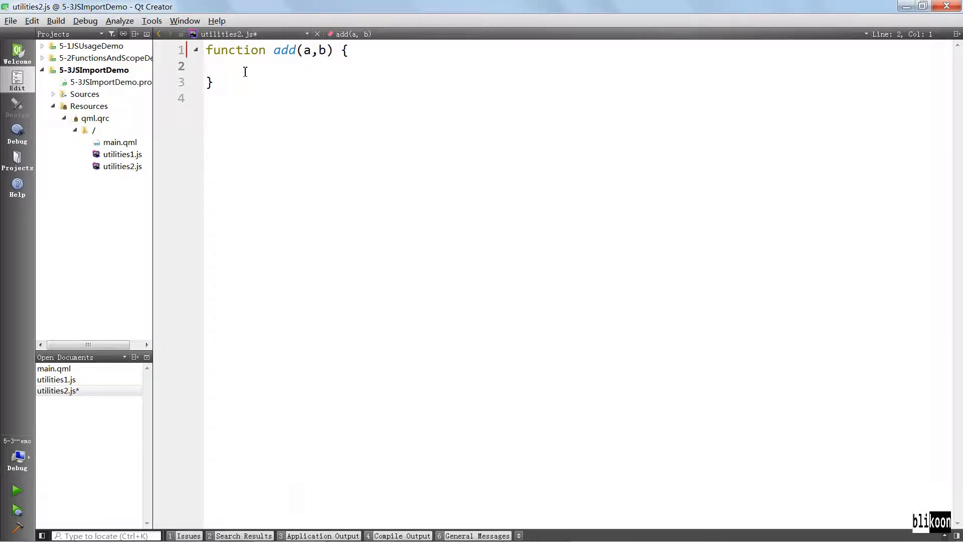
text(return a)
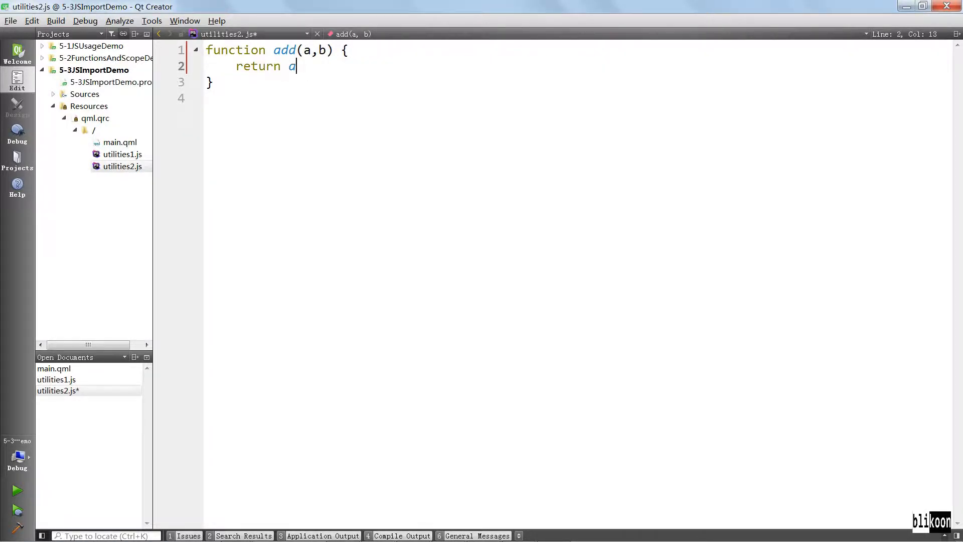
text(+ b)
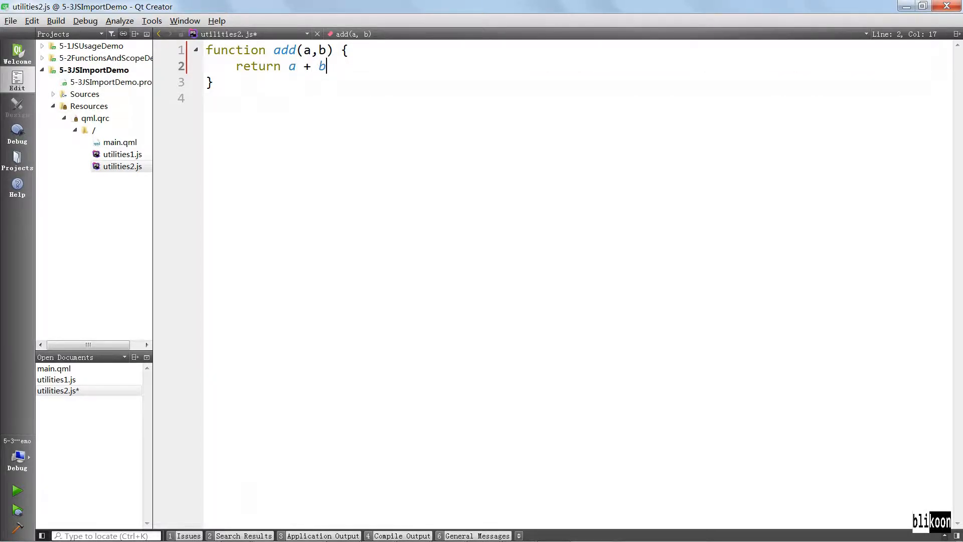
key(ctrl+s)
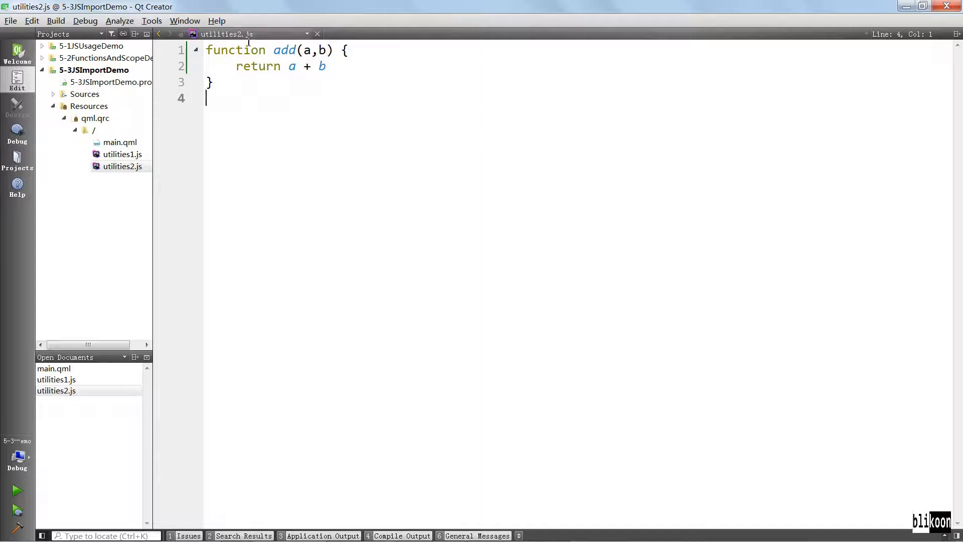
- Switch to utilities1.js and make room at the top above the greeting function
click(123, 154)
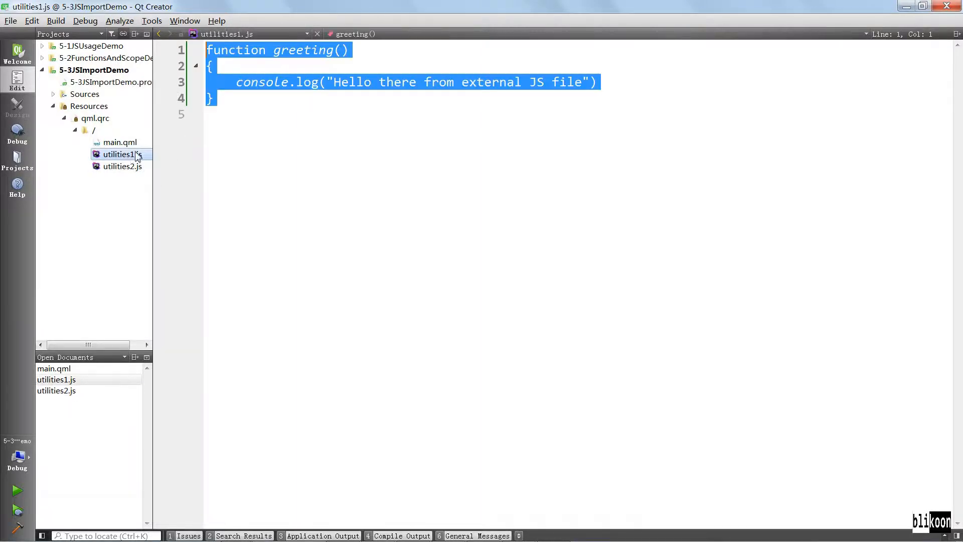
click(242, 50)
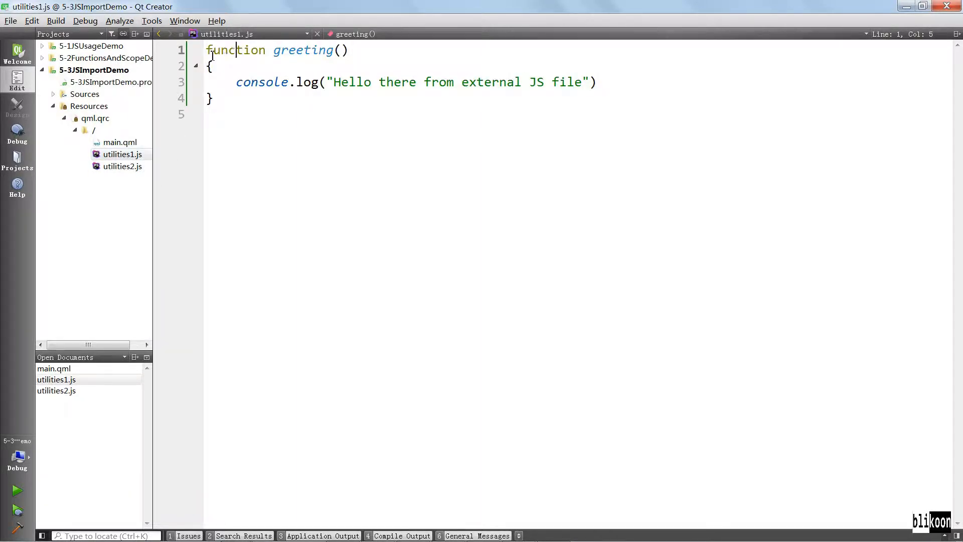
key(Enter)
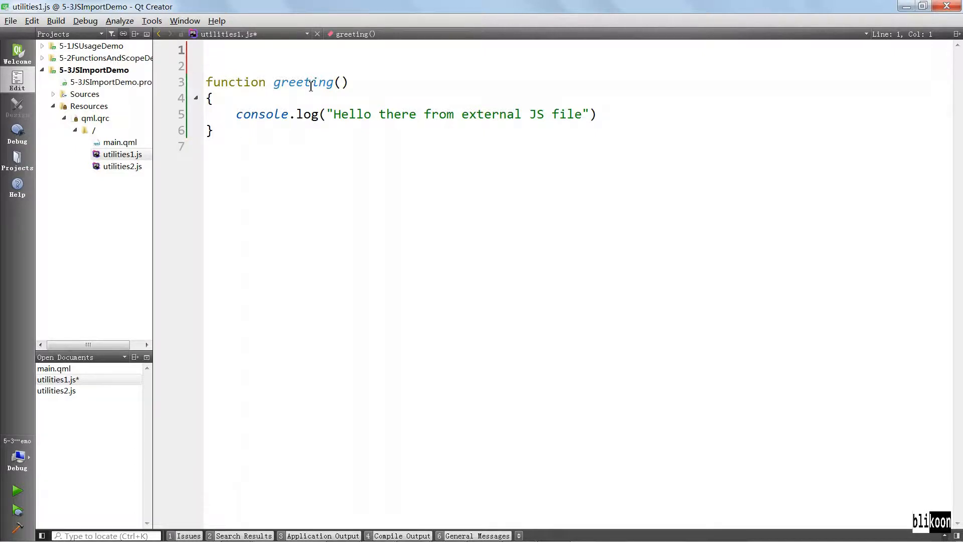
- Write .import "utilities2.js" as Utilities2 at the top of utilities1.js
text(.)
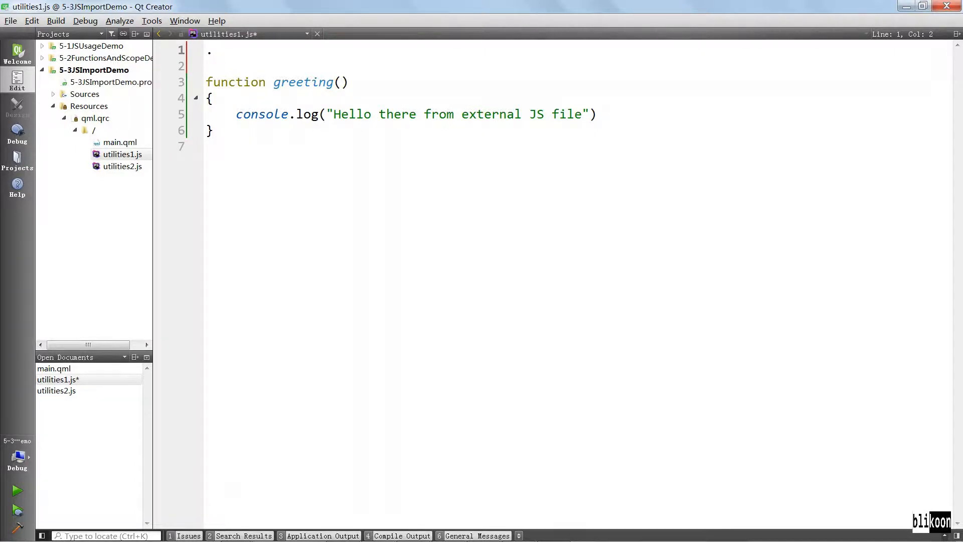
text(impor)
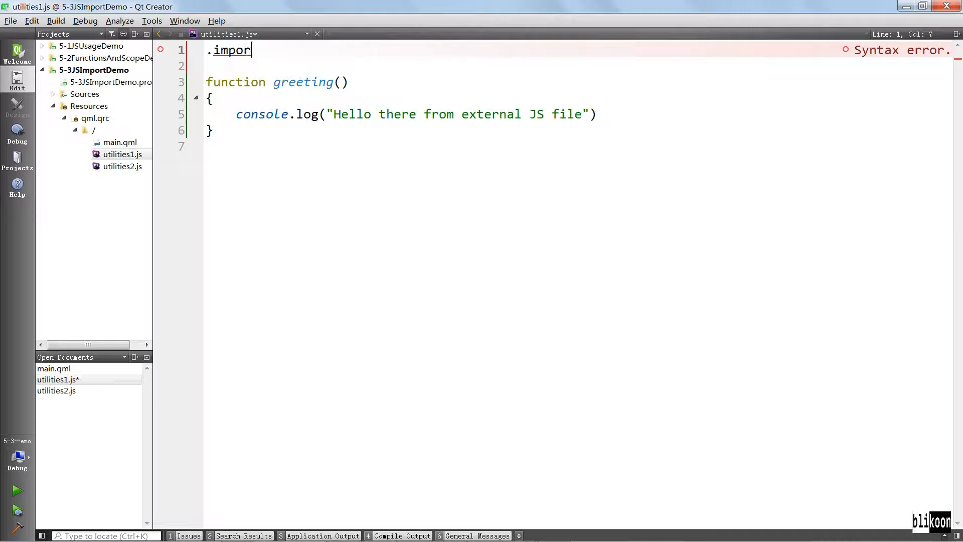
text("uti")
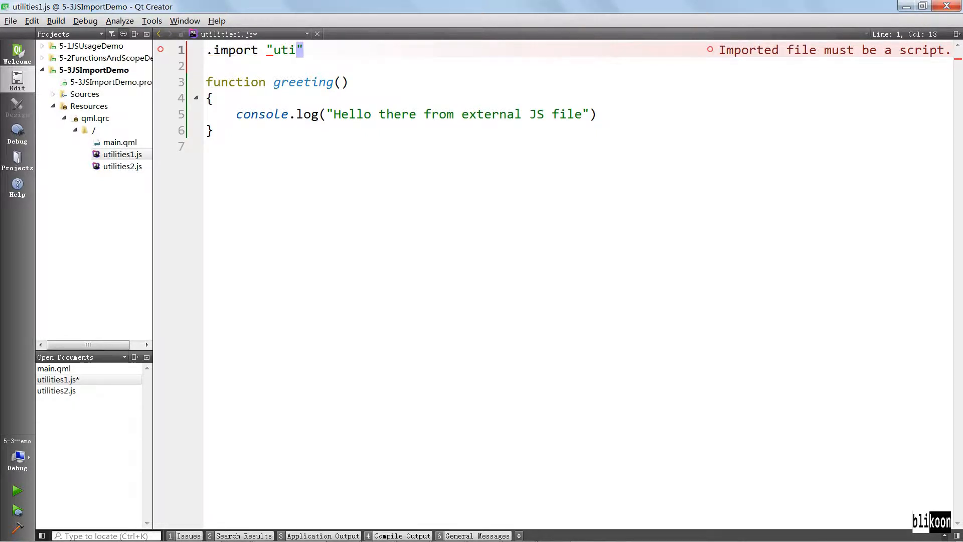
text(lities2)
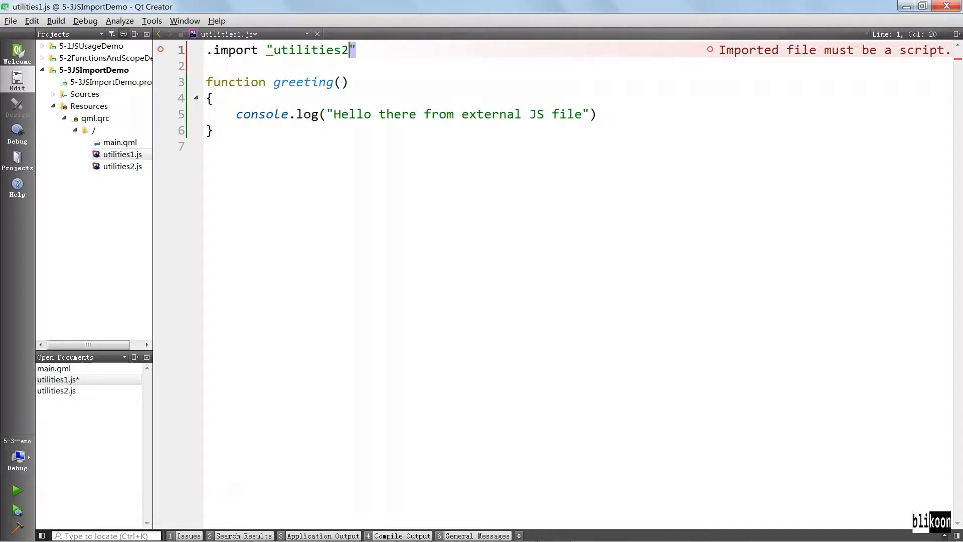
text(.js)
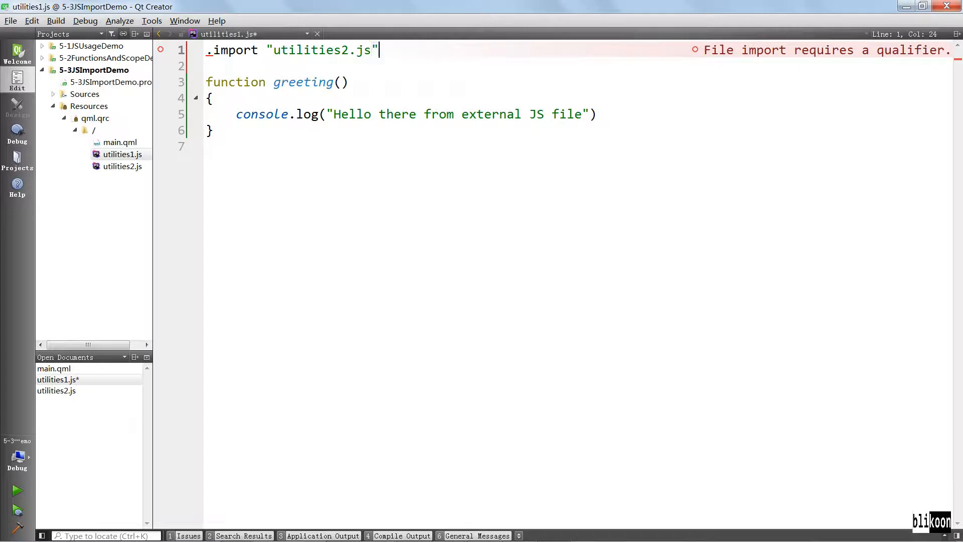
text(as Util)
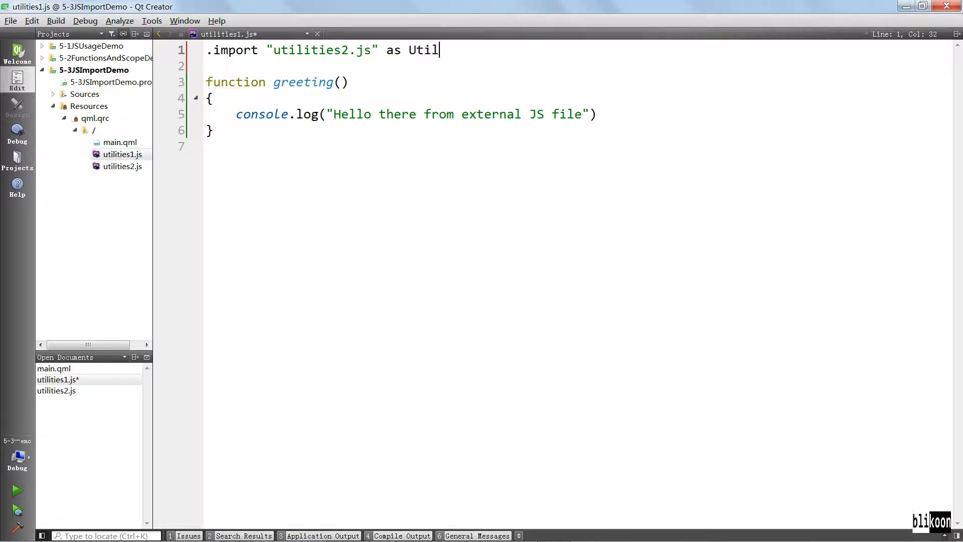
text(ities2)
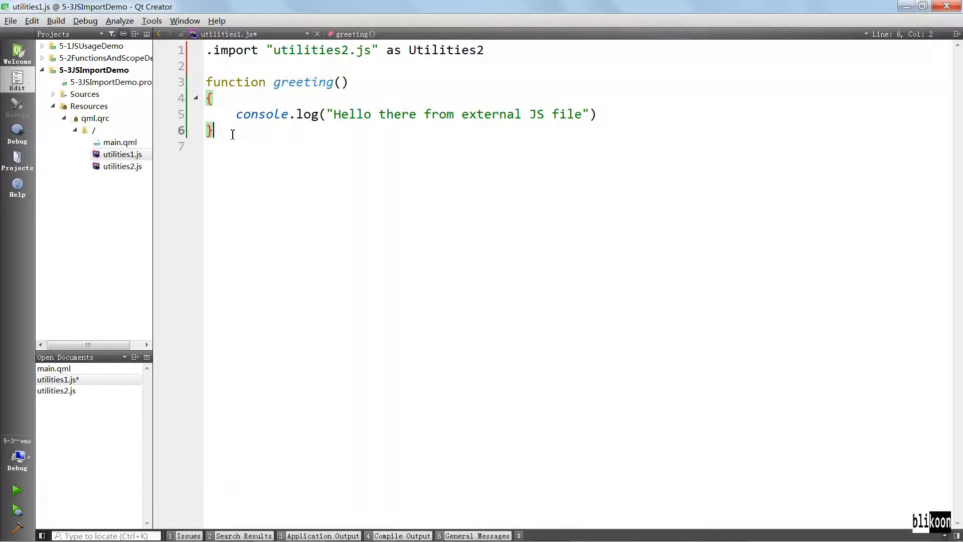
- Declare function combineAges(age1, age2) in utilities1.js
text(fuctio)
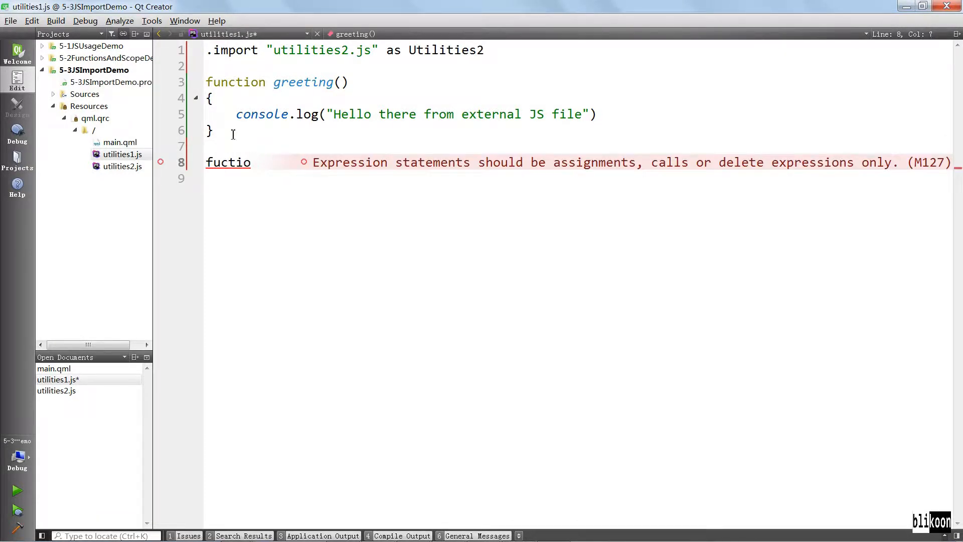
text(function combineAge)
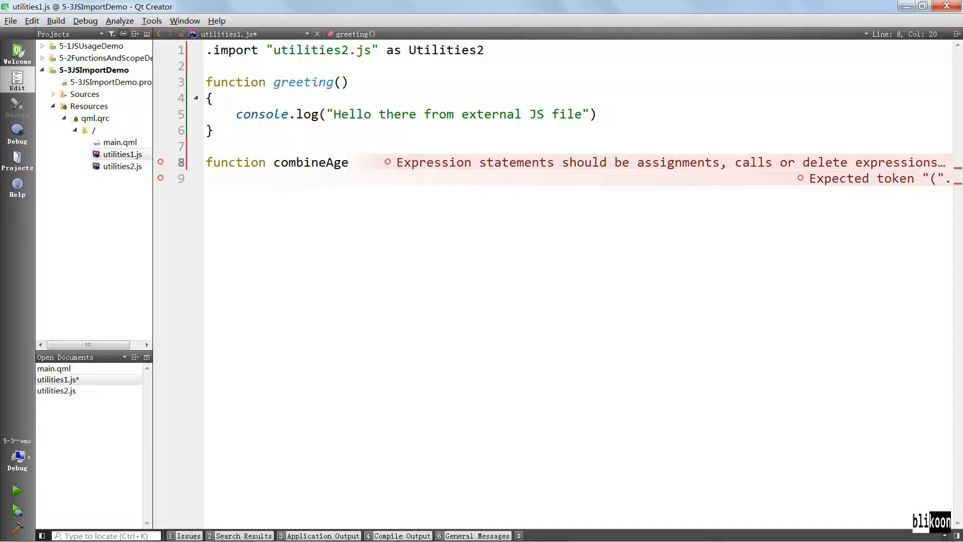
text(s()
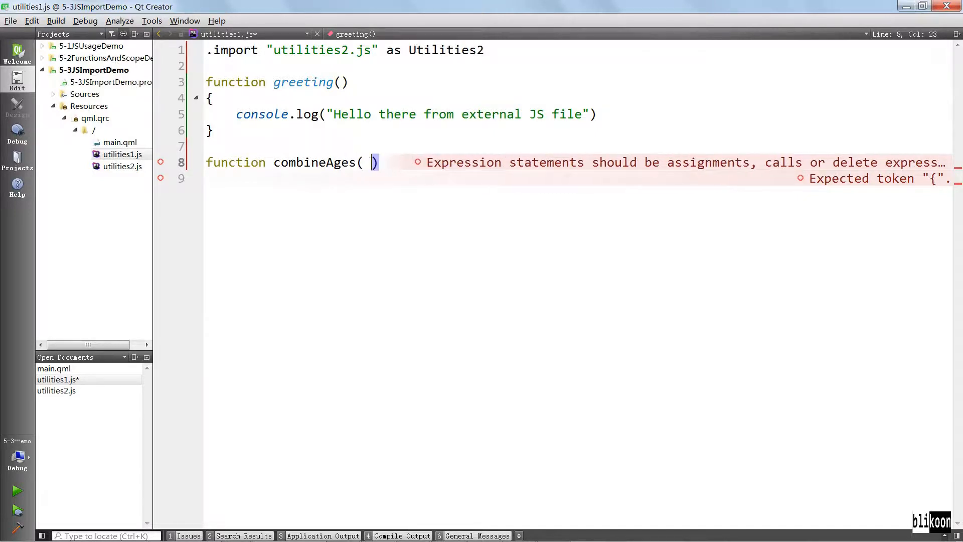
text(ag)
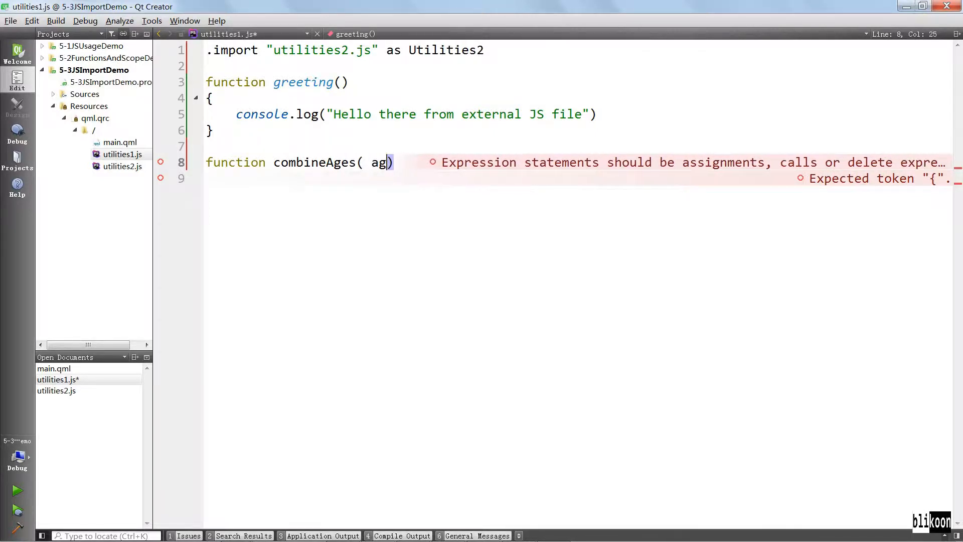
text(e1)
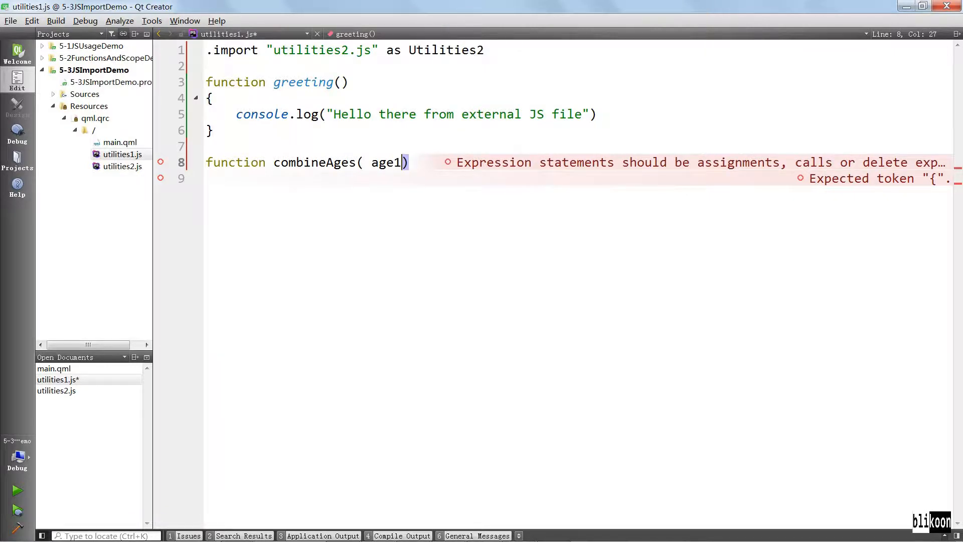
text(, age)
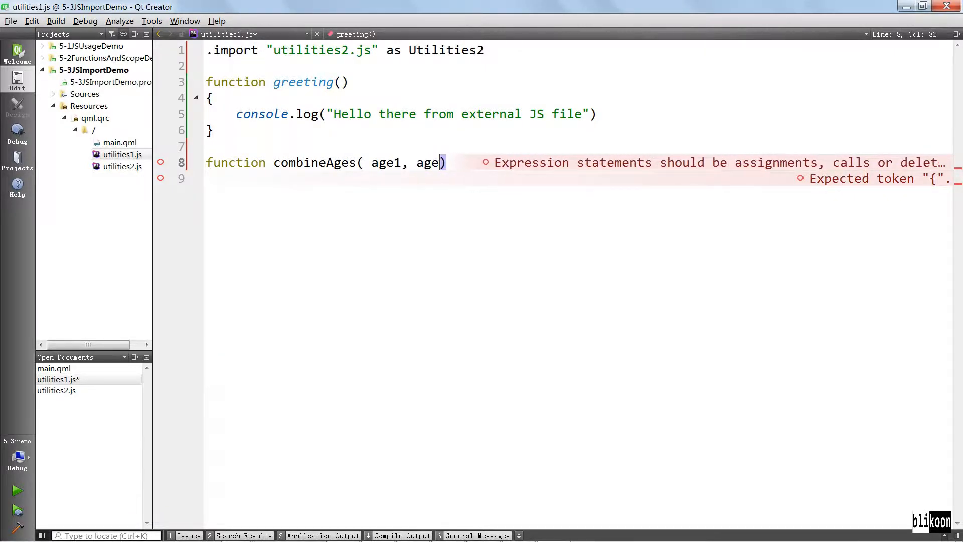
text({)
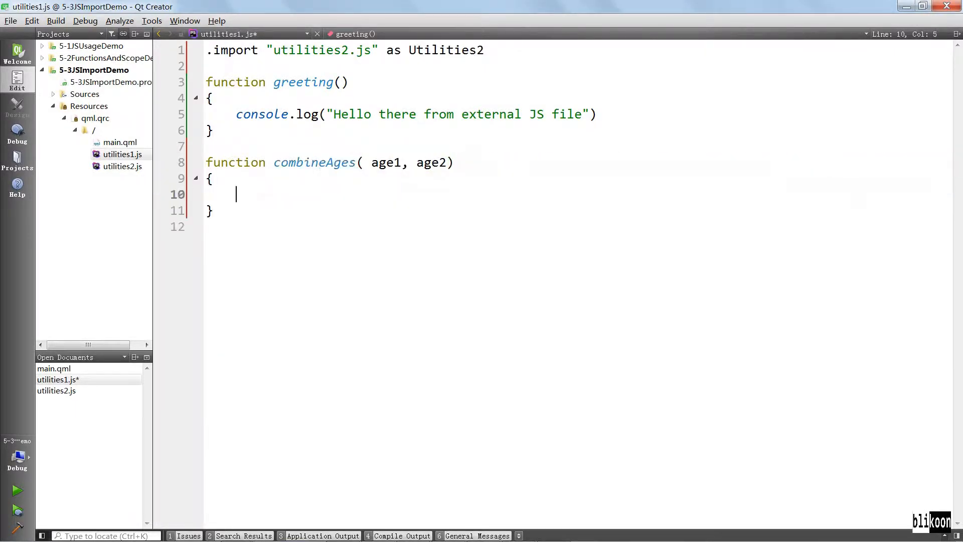
- Make combineAges return Utilities2.add(age1,age2)
text(return)
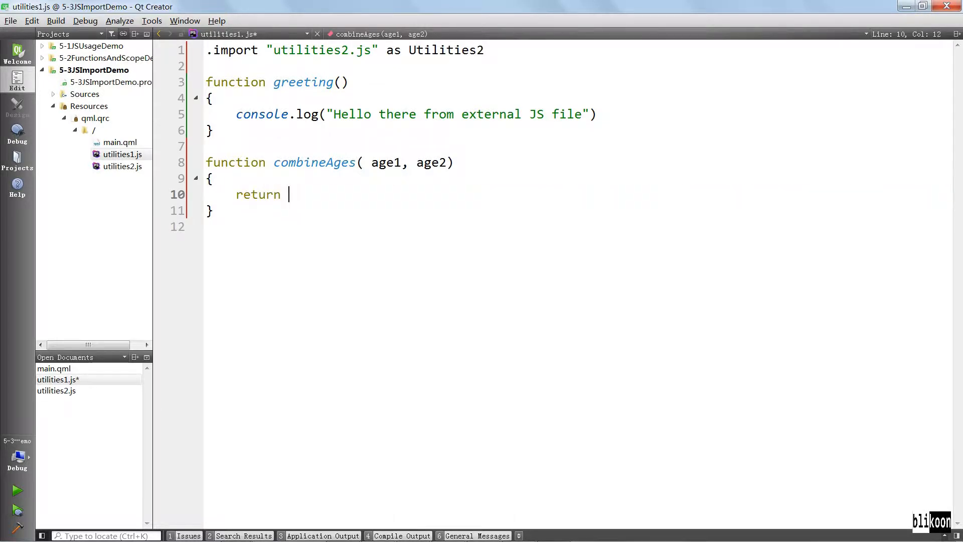
text(Utilities2.)
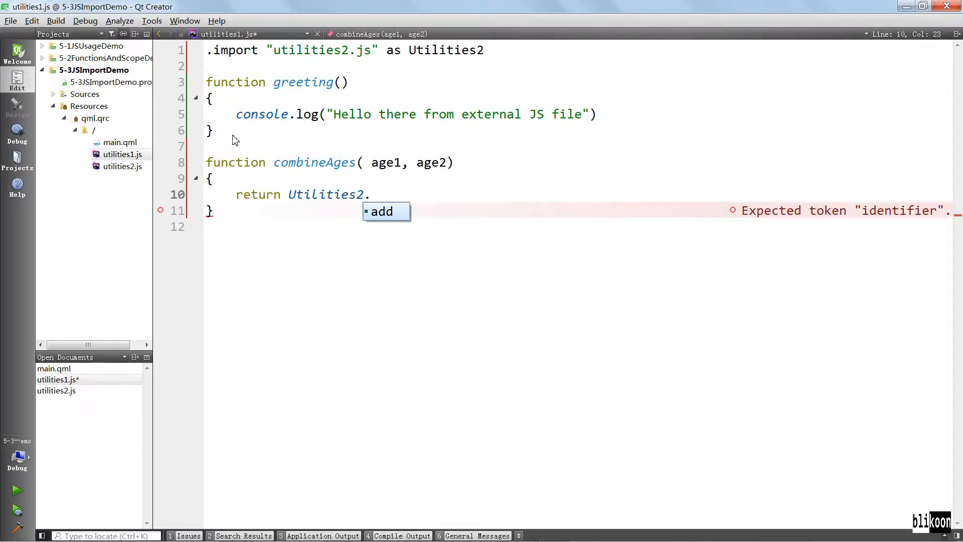
text(add(ag)
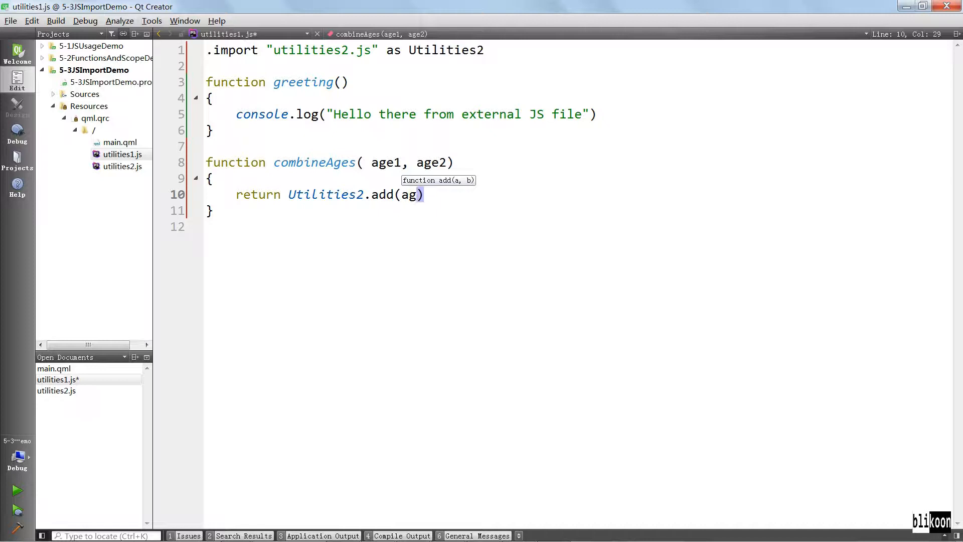
text(e1,age2)
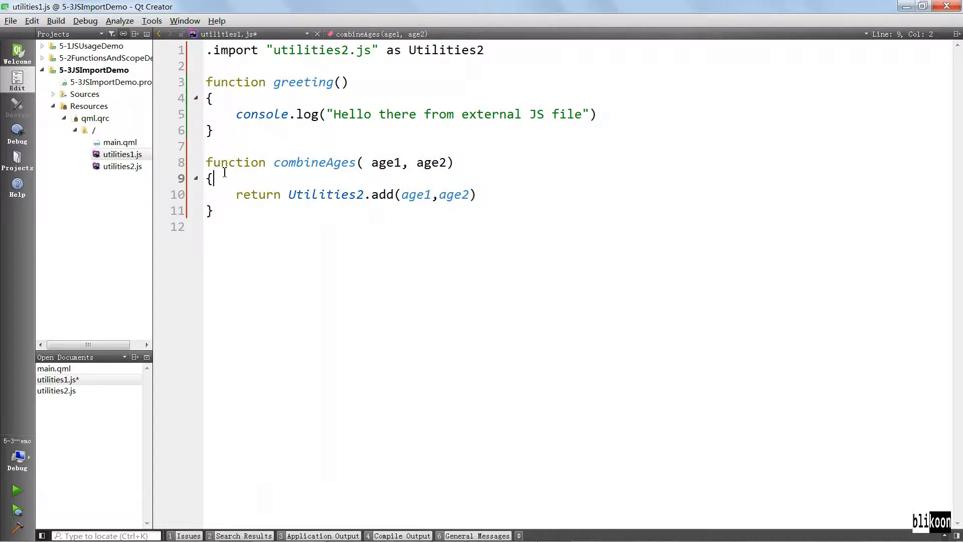
- Log "Indirectly calling add() from utilities2" inside combineAges
text(console.log(")
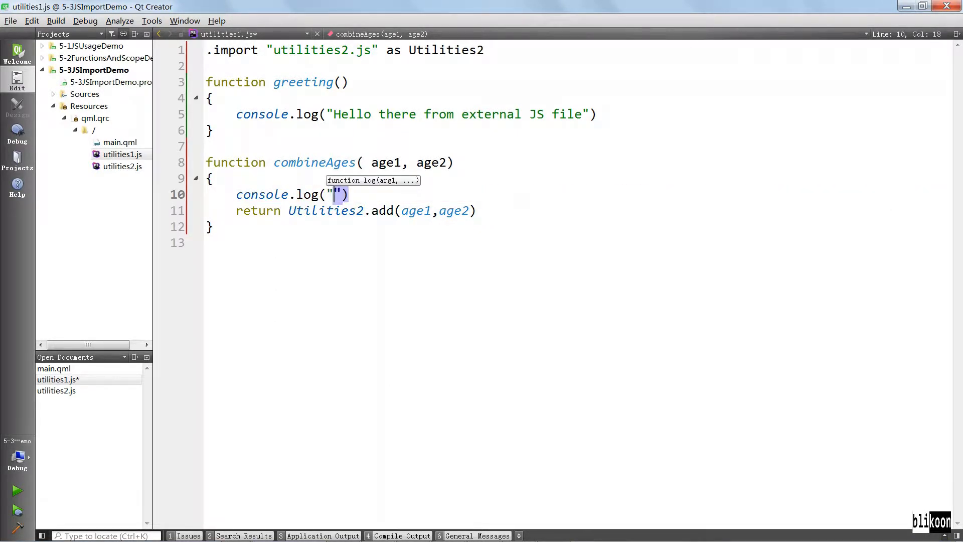
text(Indirectly calling)
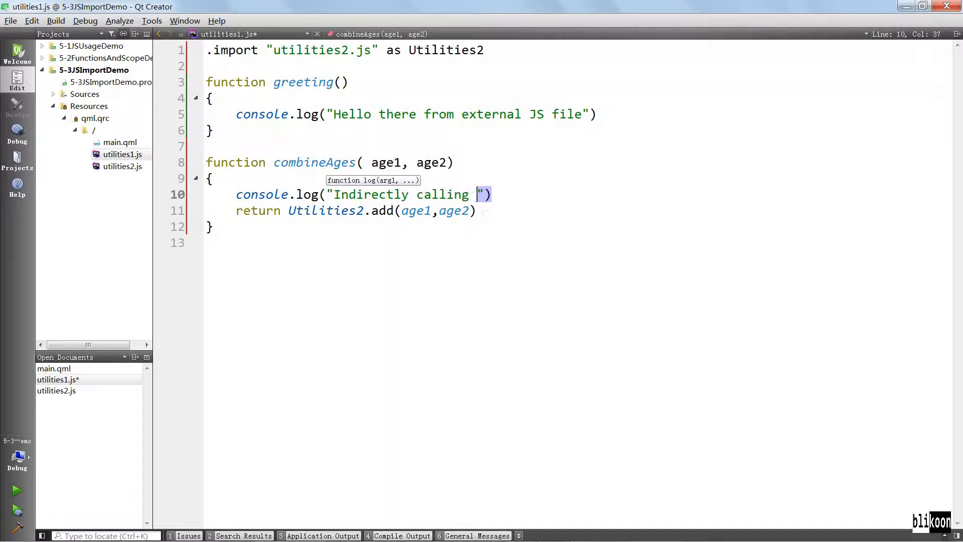
text(add() from uti)
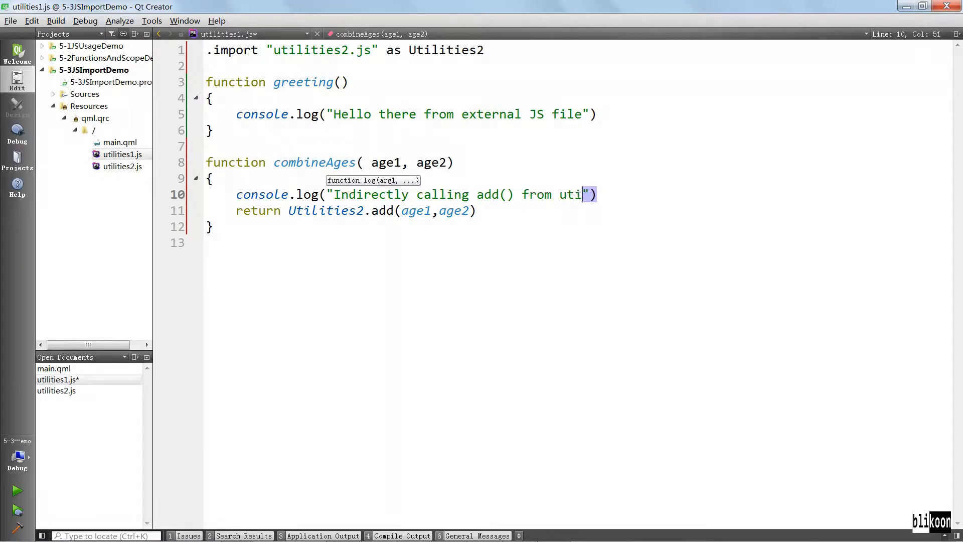
text(lities)
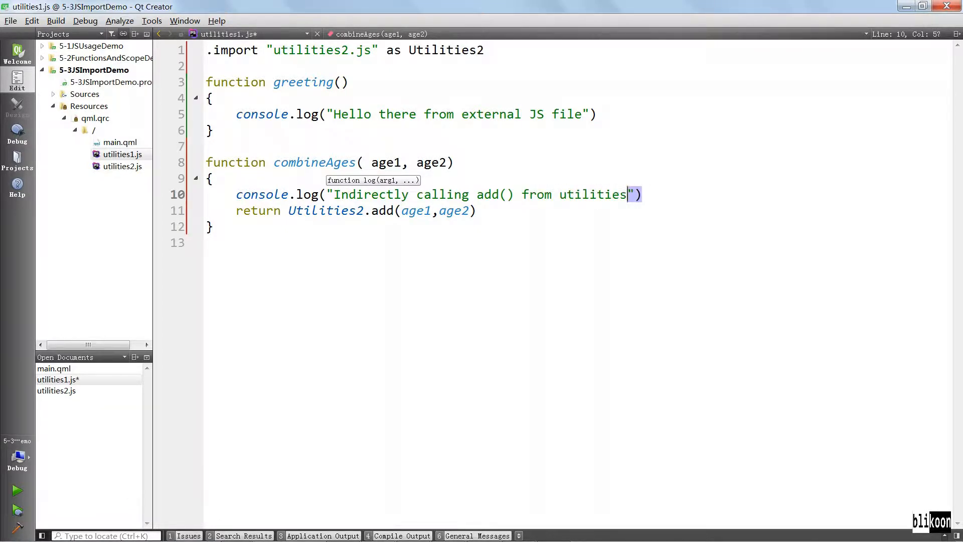
text(2)
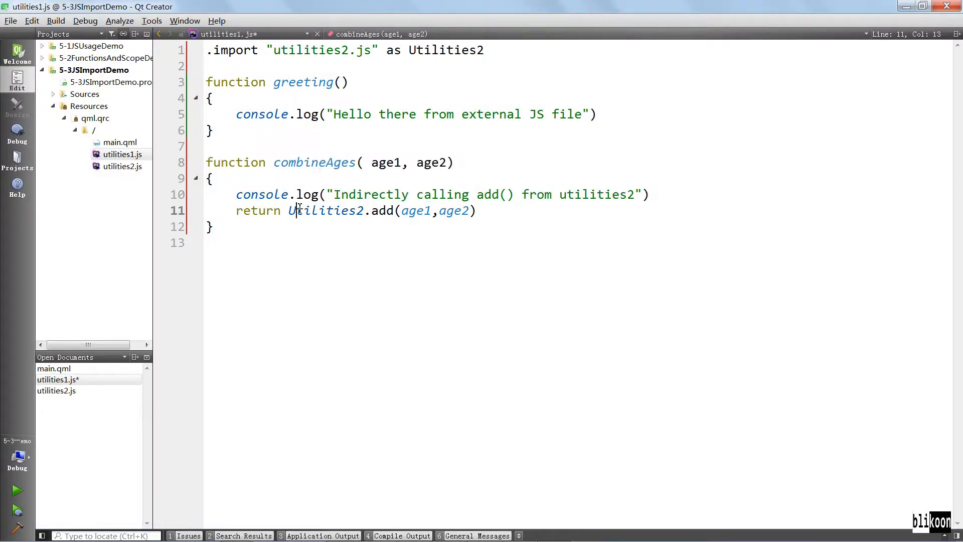
- In main.qml's onClicked, log "Our ages combined yield :" + Utilities1.combineAges(33,17)
click(120, 142)
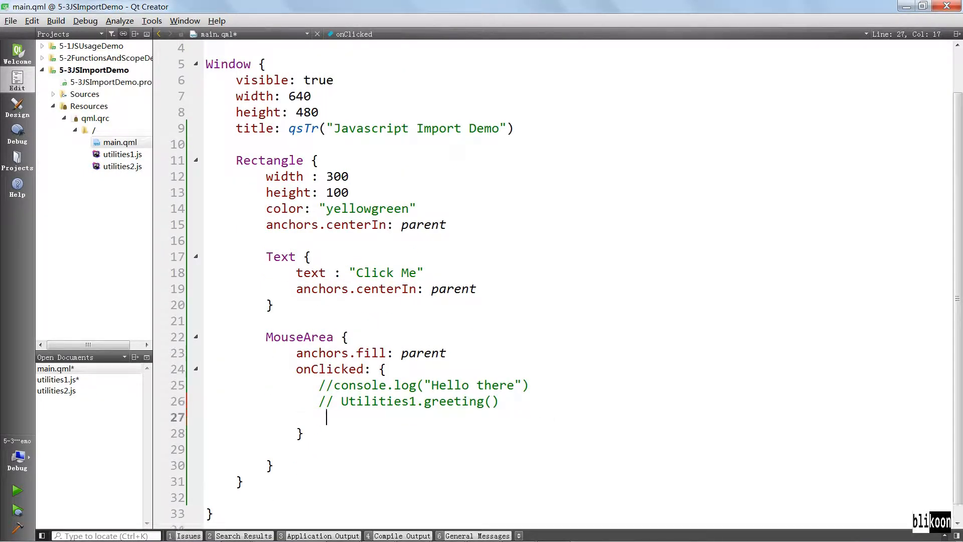
text(console.log()
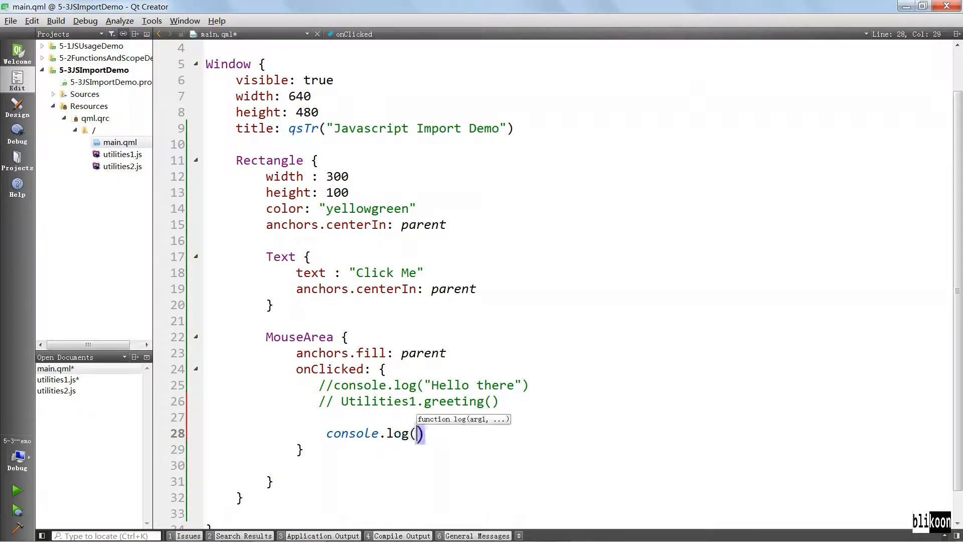
text("Our age")
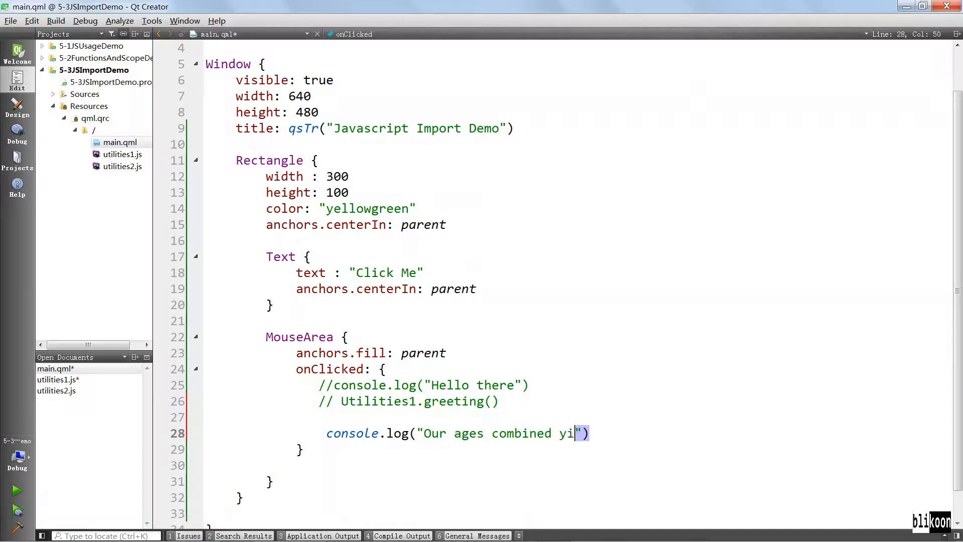
text(eld :)
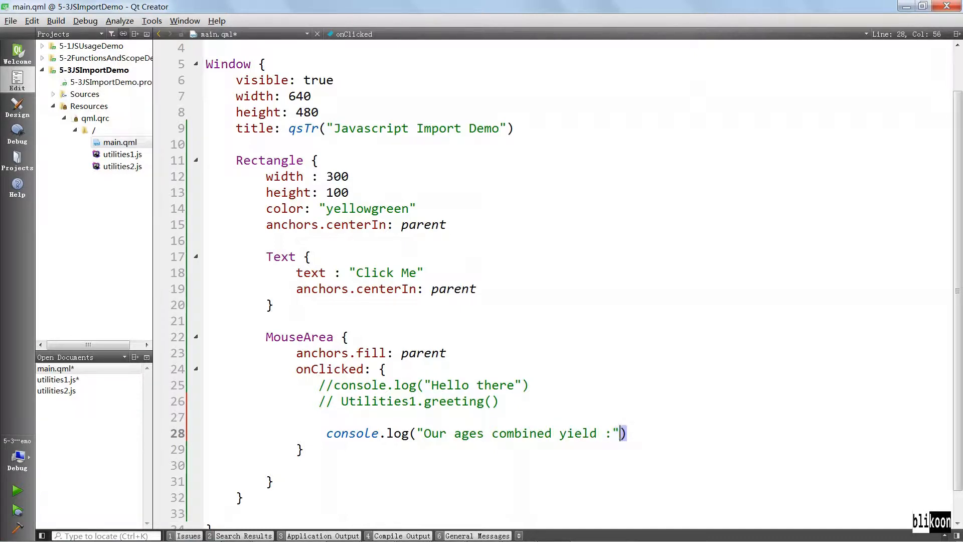
text(+)
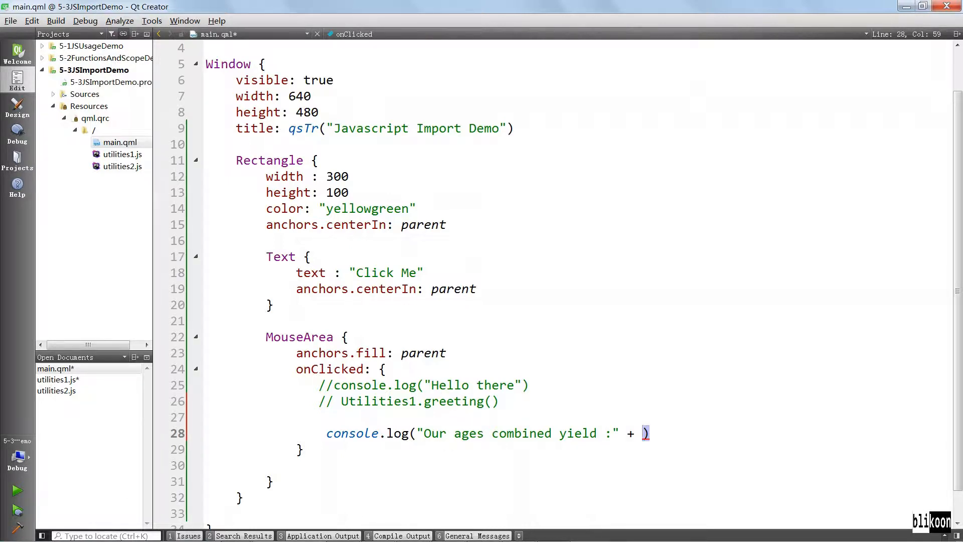
text(Utilities1.combineAges()
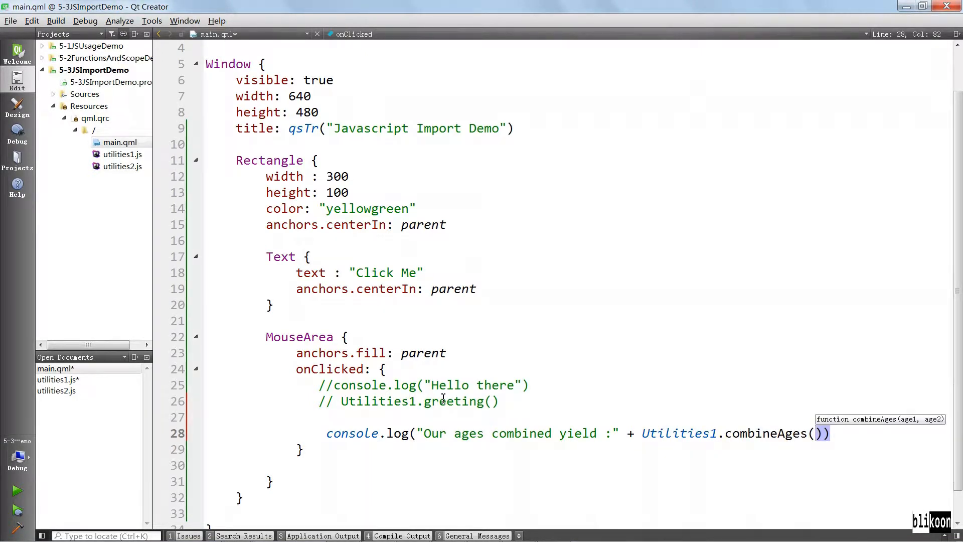
text(33,1)
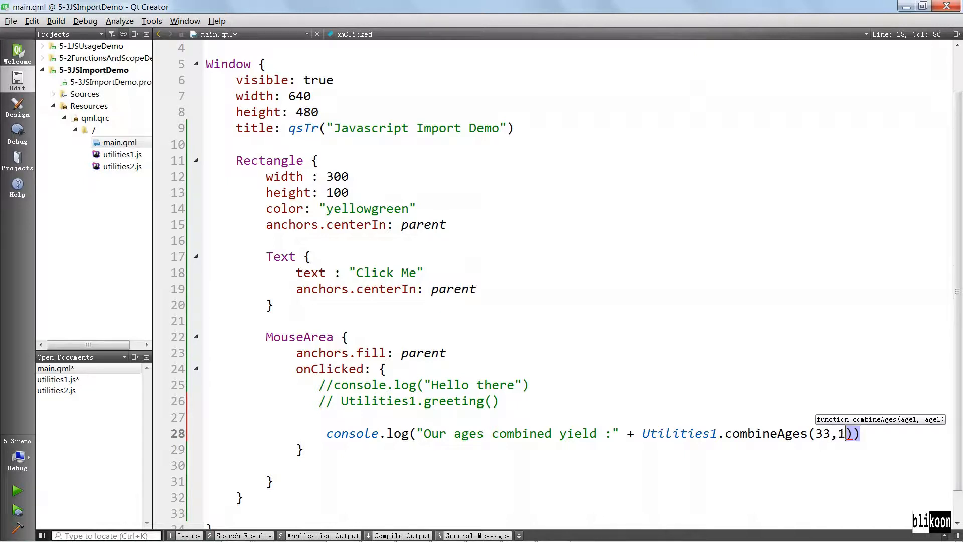
text(7)
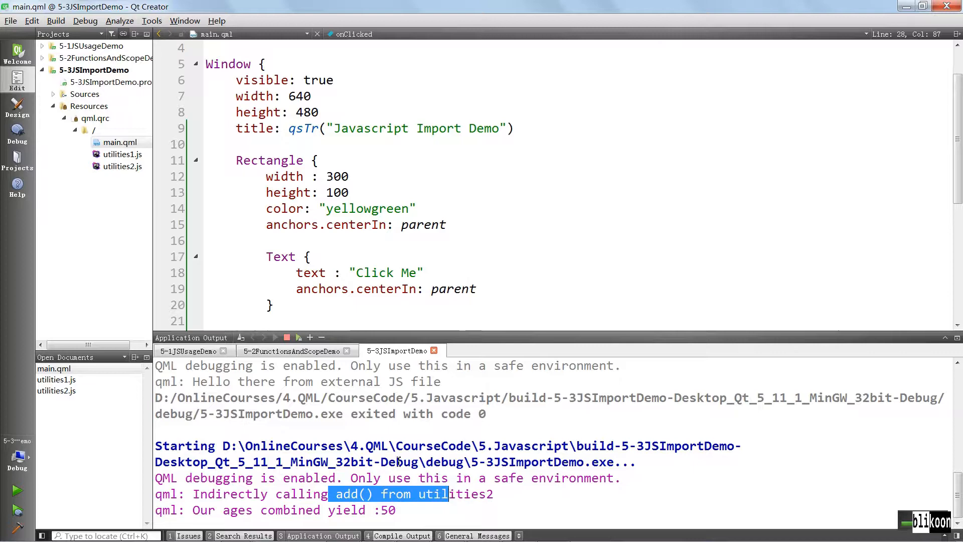
- Bring utilities1.js back up beside the Application Output showing the combined total 50
click(121, 154)
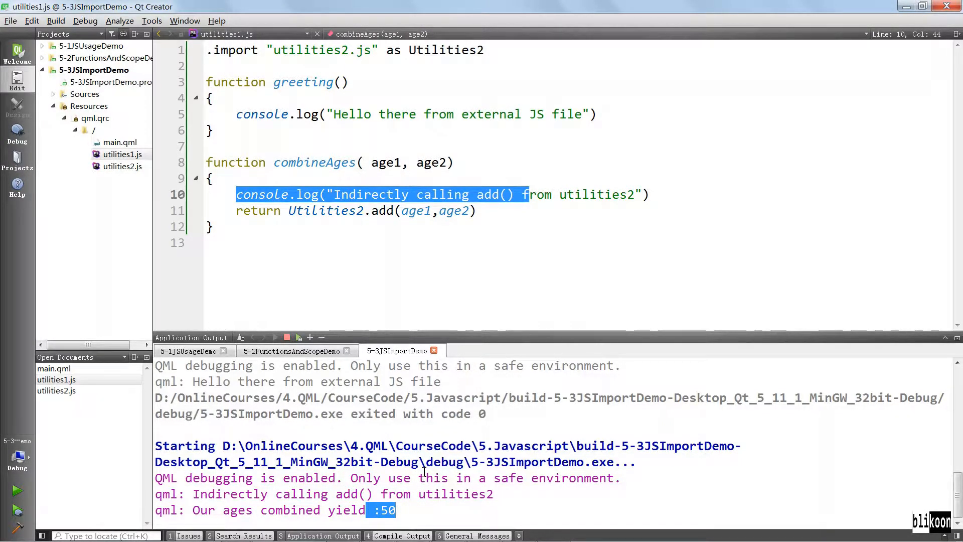
- Add console.log("Method from utilities2 called") as the first line of add(a,b) in utilities2.js
click(122, 166)
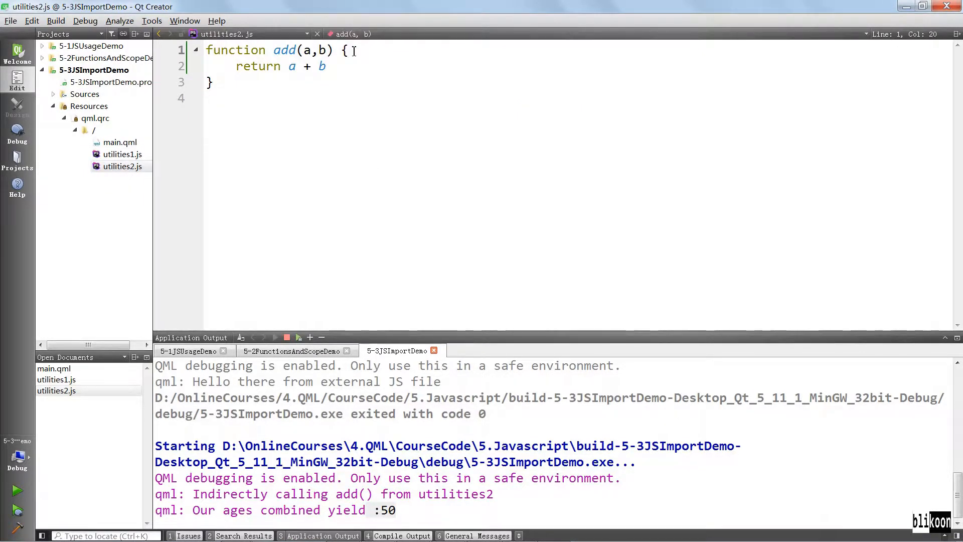
text(console.log(")
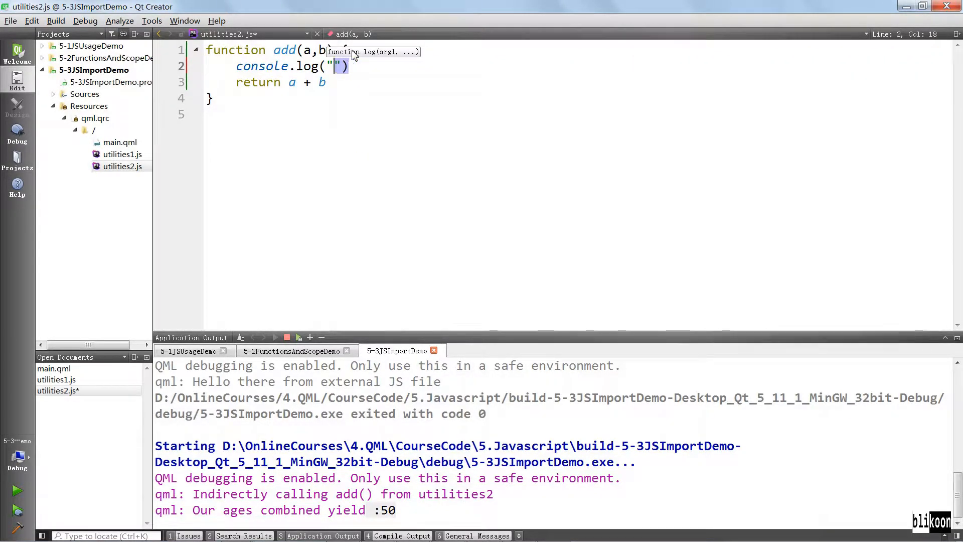
text(Method from)
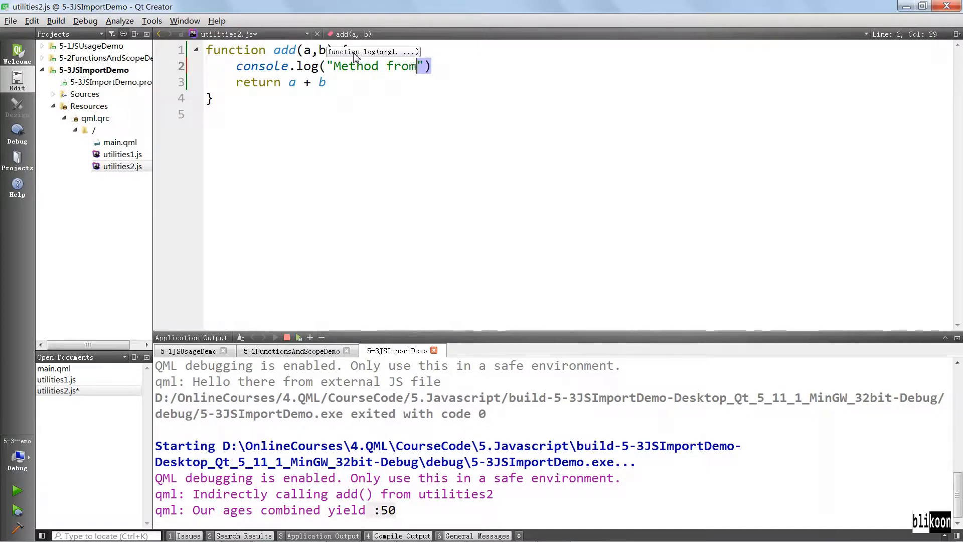
text(utilit)
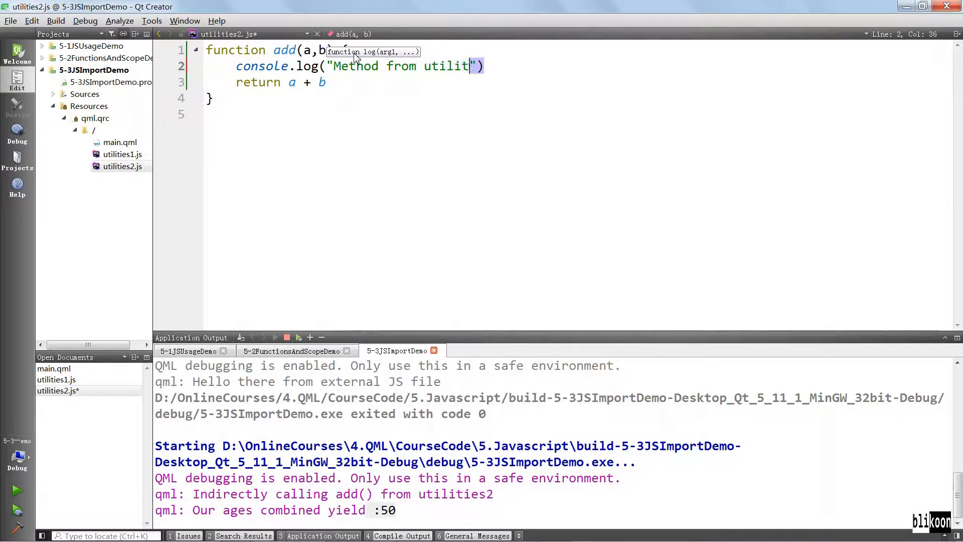
text(ies2 called)
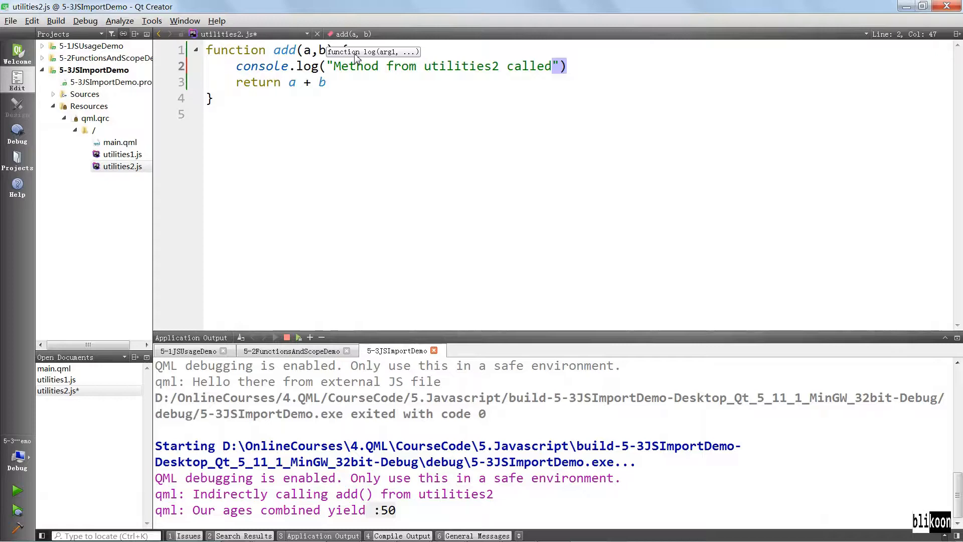
click(17, 491)
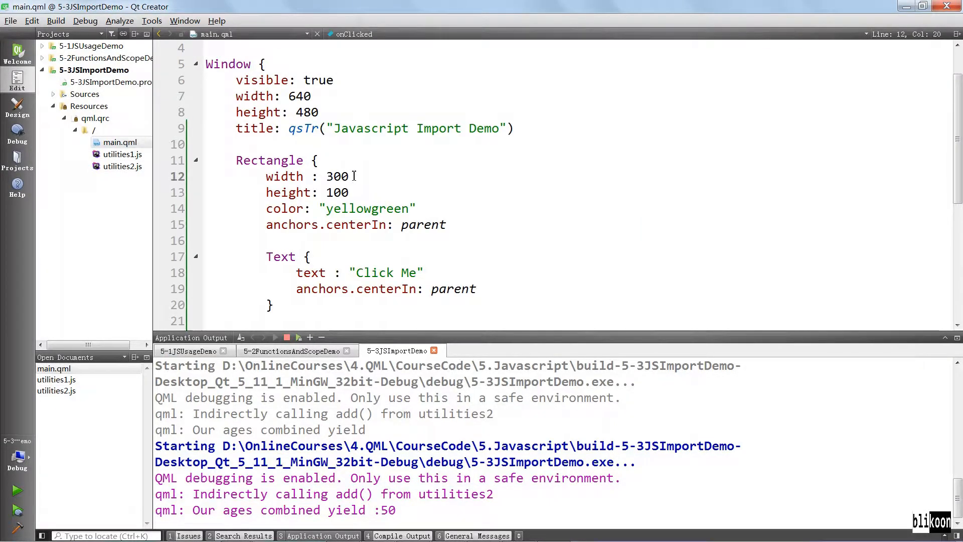
- Rerun the demo, close its window after checking the output, then reopen utilities1.js
click(286, 338)
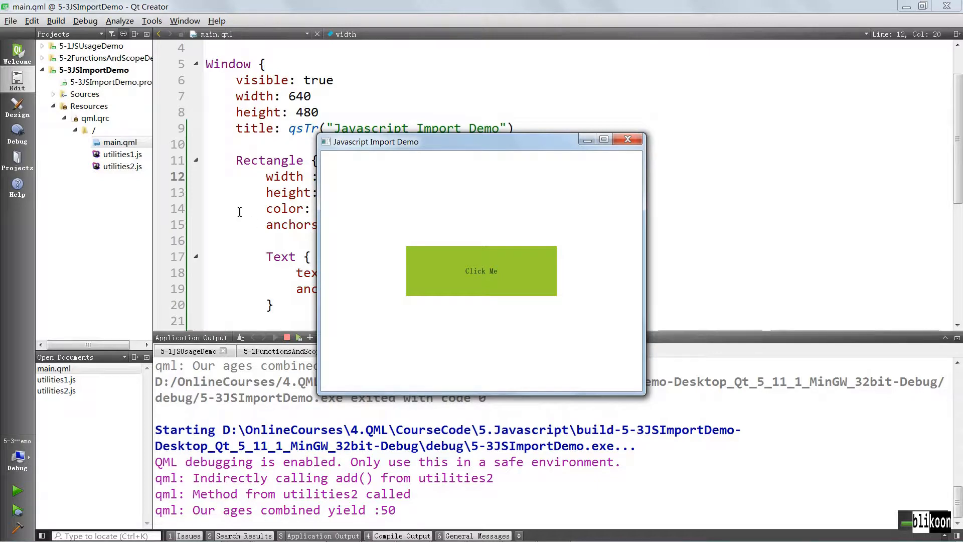
click(627, 138)
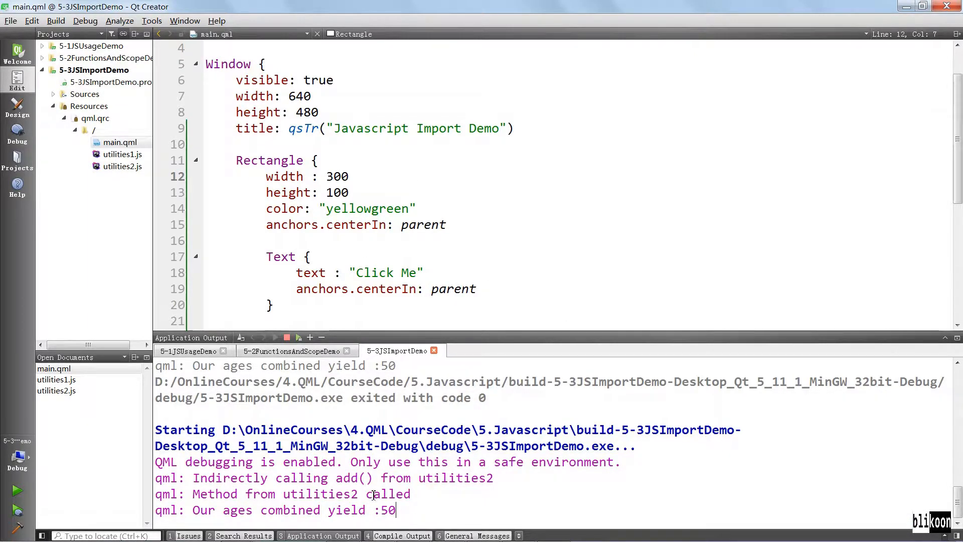
click(119, 141)
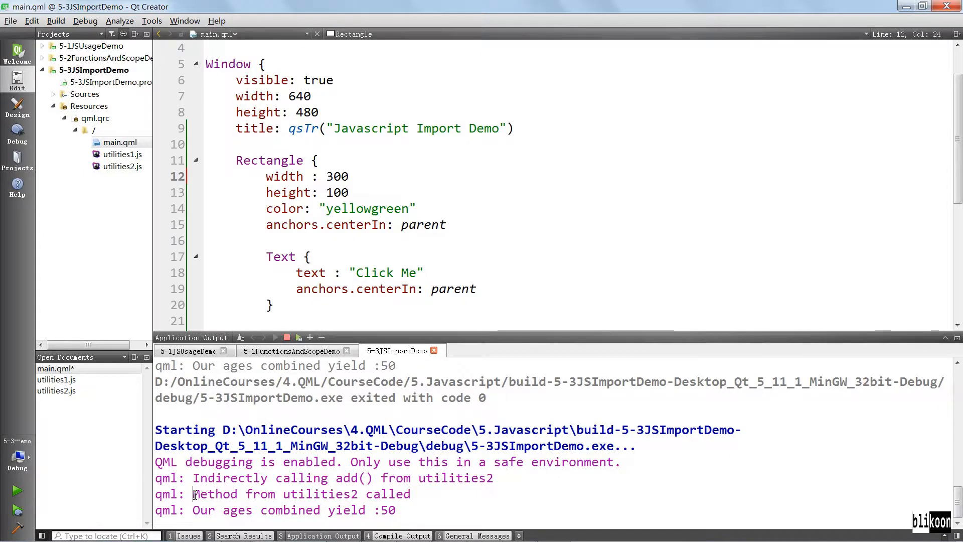
click(56, 379)
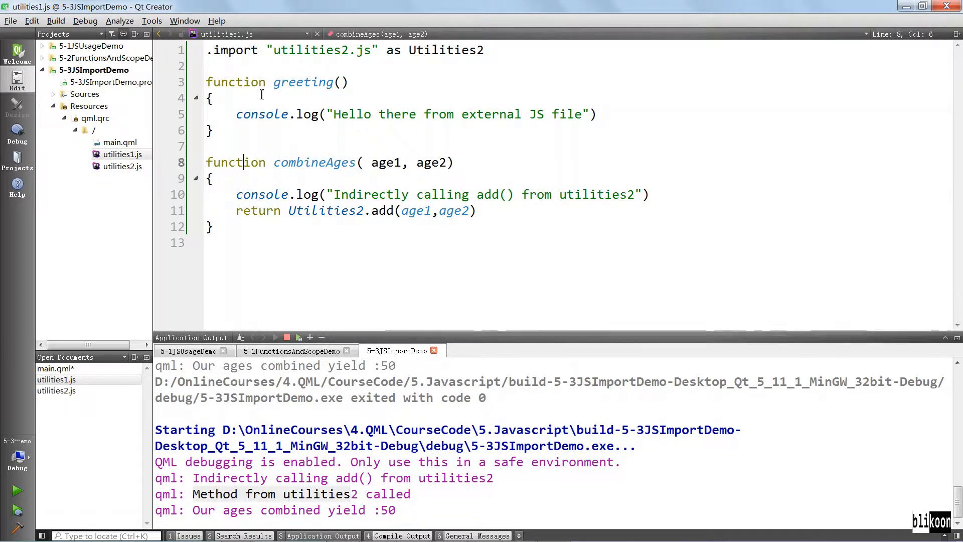
- Review the utilities2.js import, then replace combineAges with add in main.qml's console.log call
double_click(242, 50)
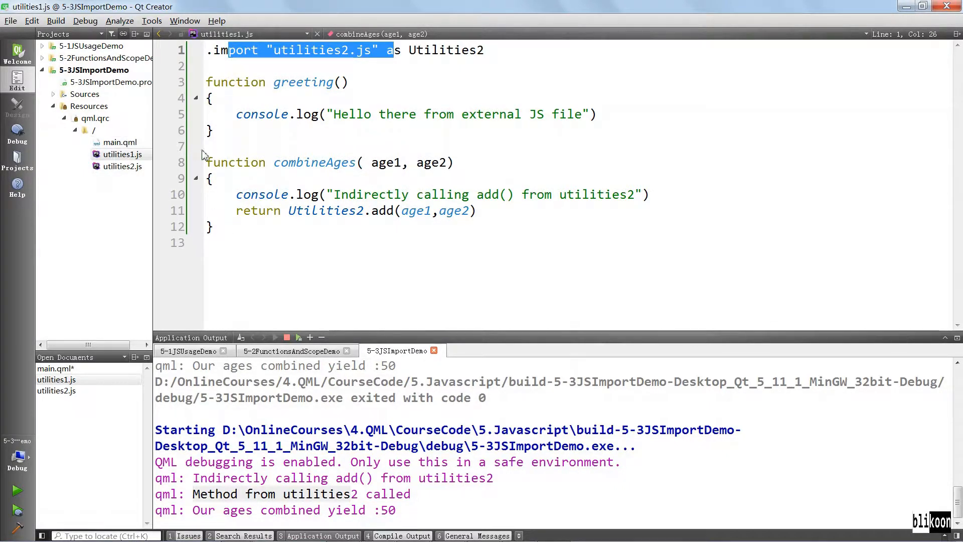
click(122, 142)
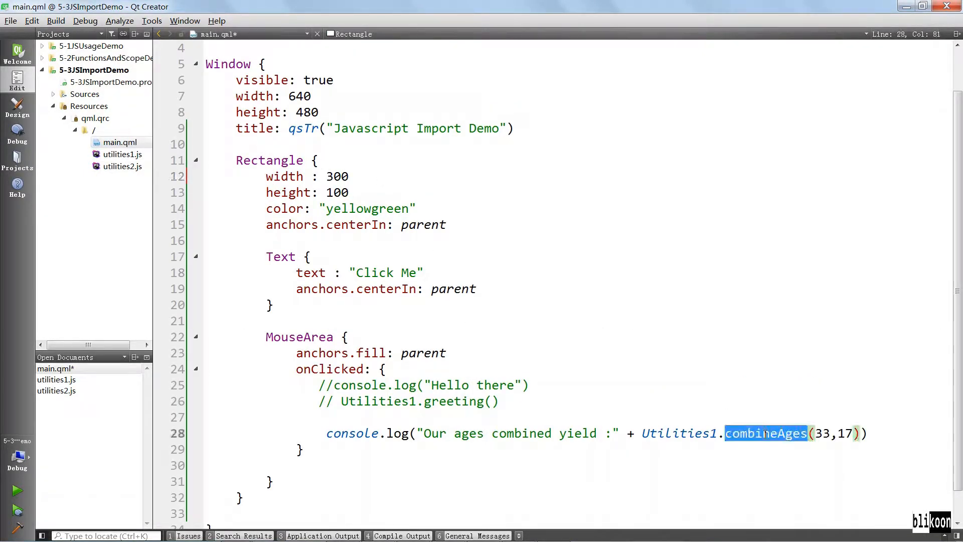
text(add(age1,age2)
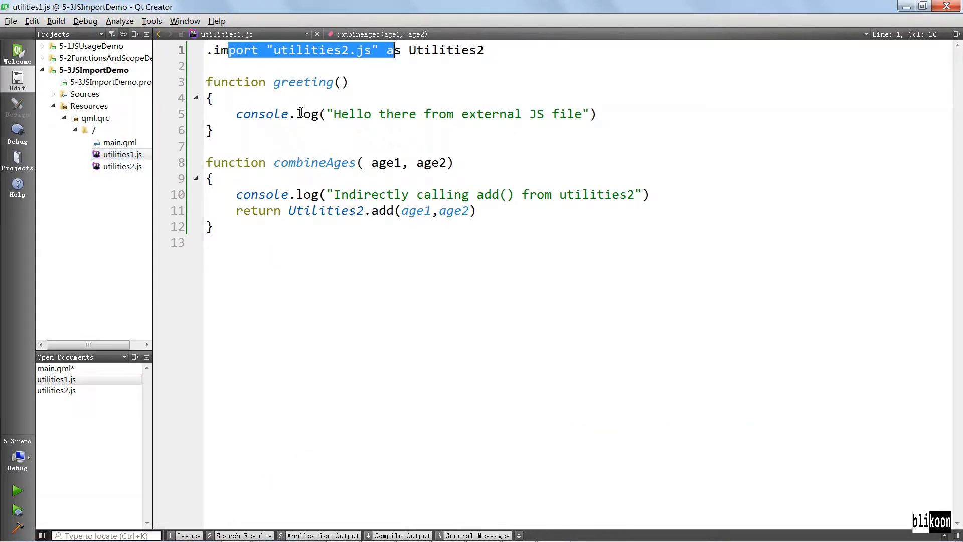
- Relaunch the demo with main.qml's direct Utilities1.add(33,17) call, stopping the previous instance
click(311, 51)
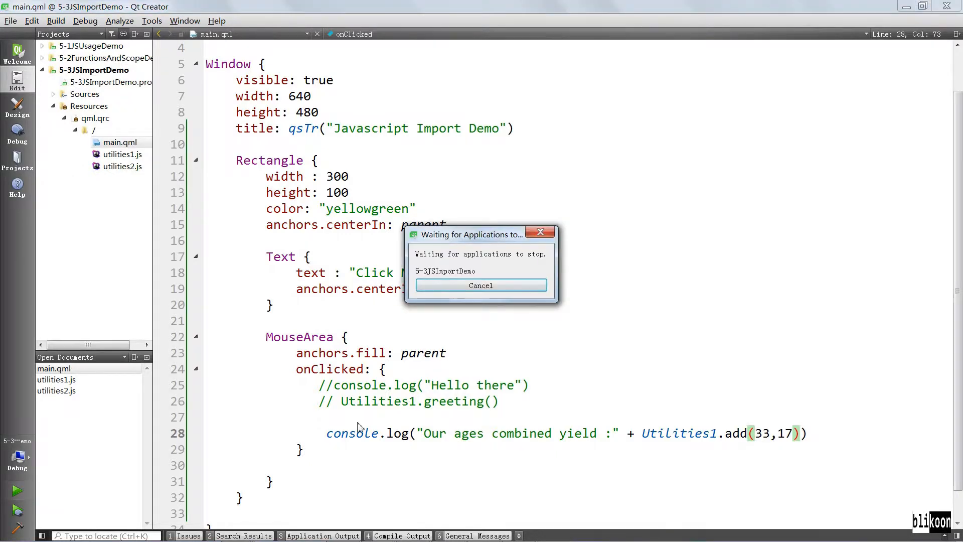
click(480, 285)
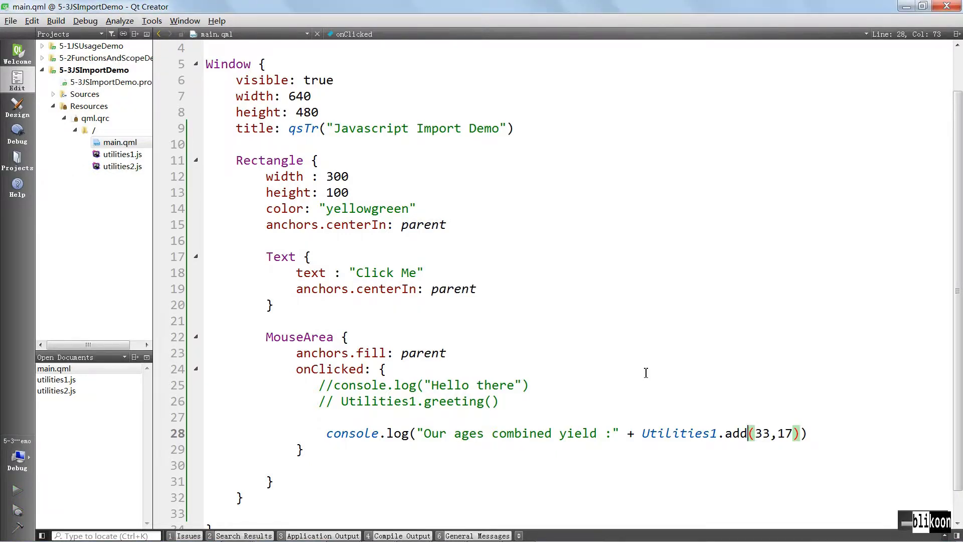
click(17, 490)
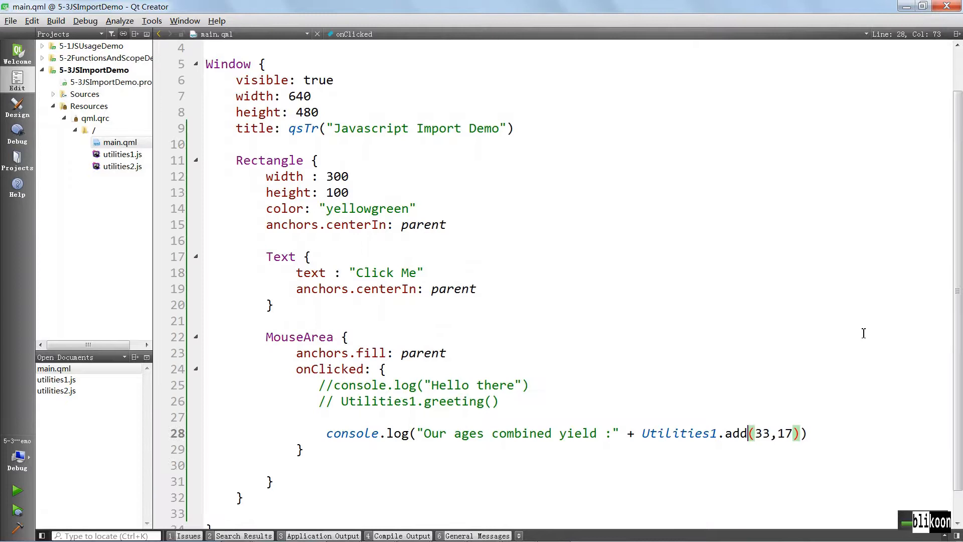
mouse_move(675, 449)
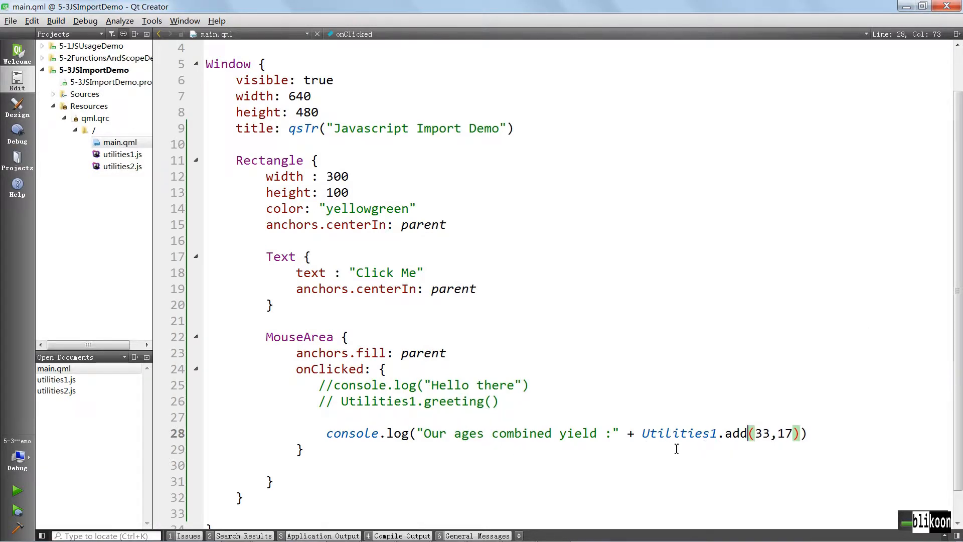
mouse_move(163, 322)
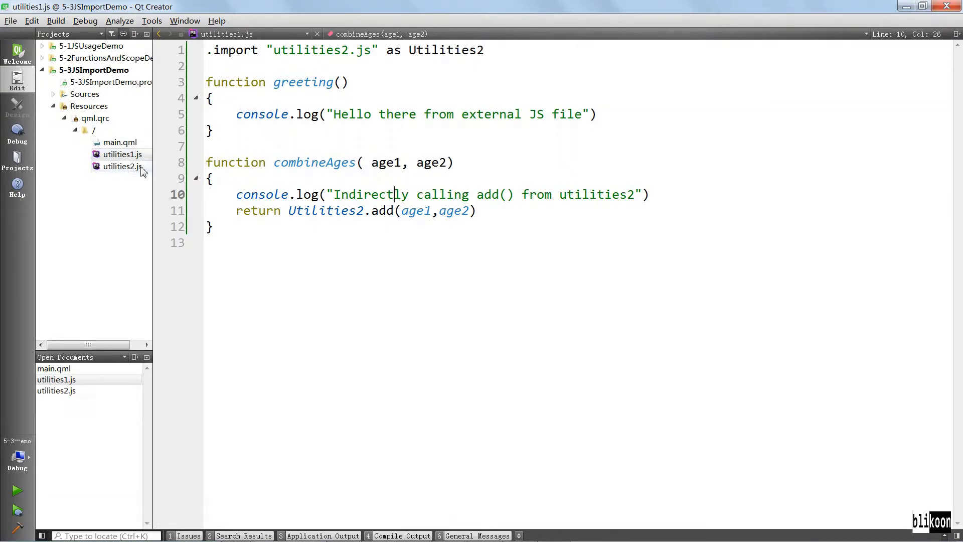
drag(209, 179, 213, 226)
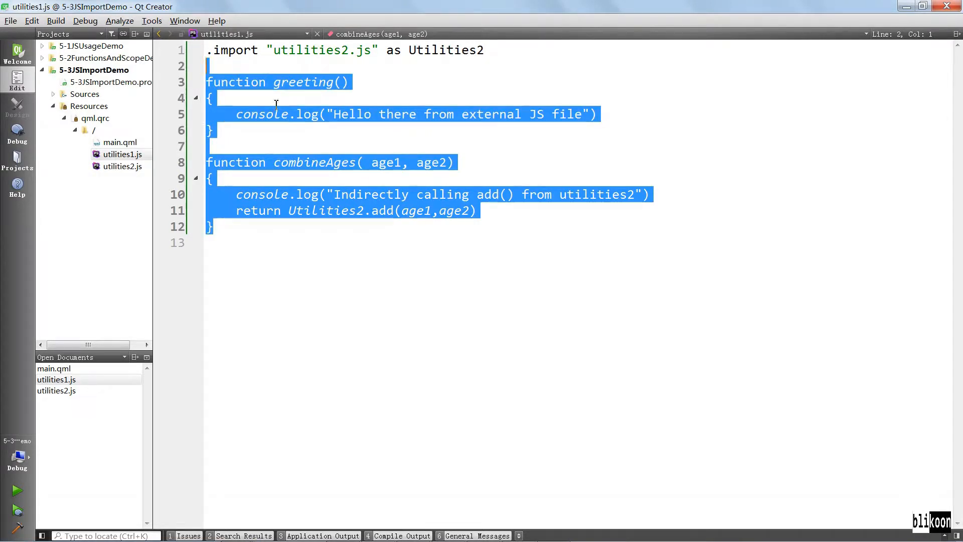
click(214, 97)
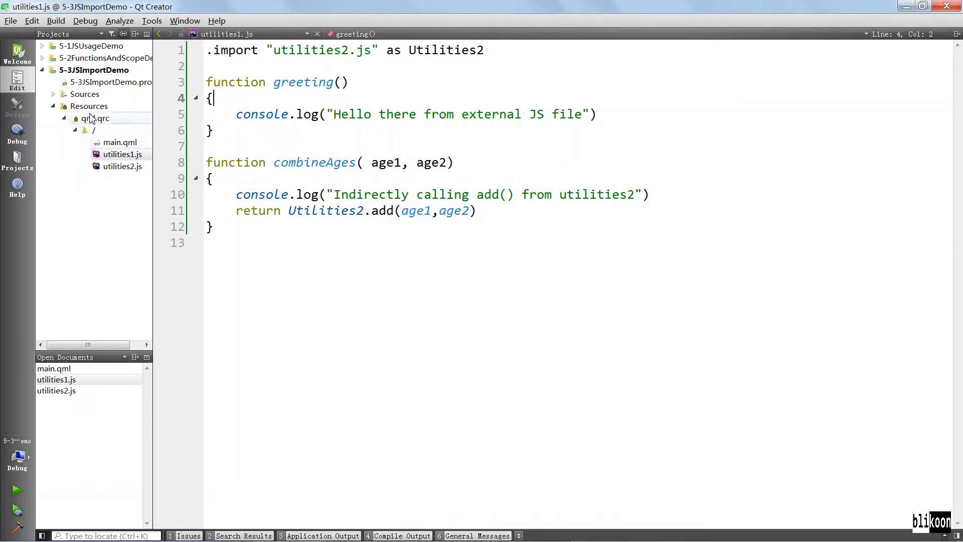
- Add a new JavaScript file named utilities3.js to the qml.qrc resources
right_click(91, 119)
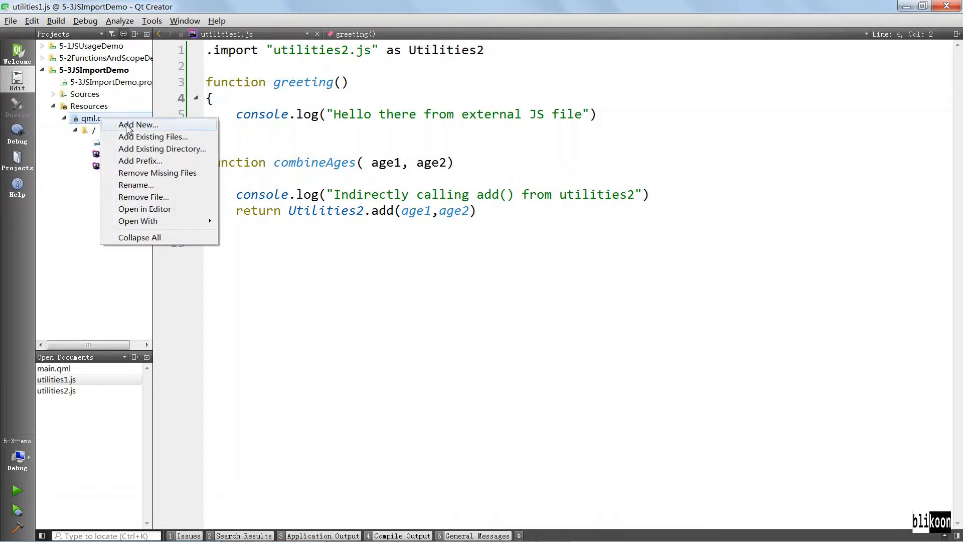
click(137, 125)
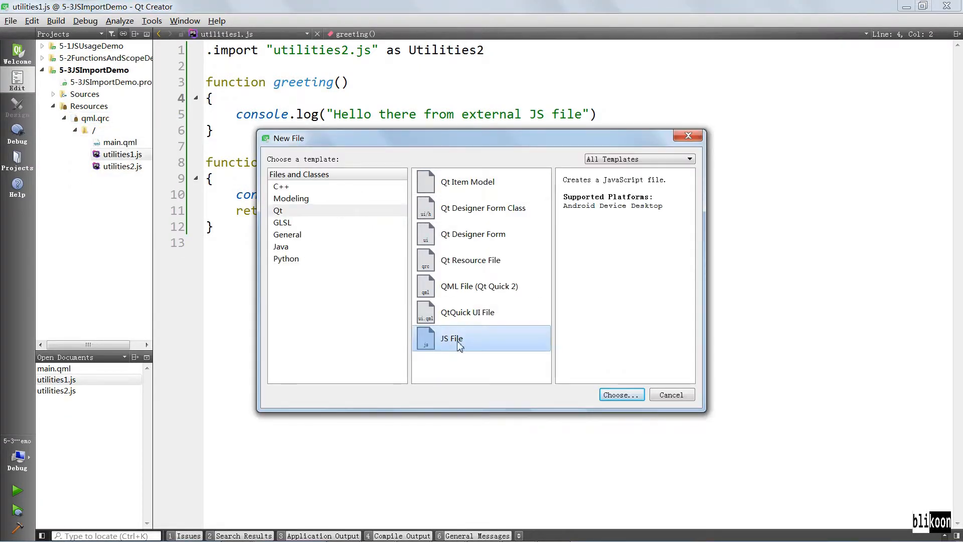
click(620, 394)
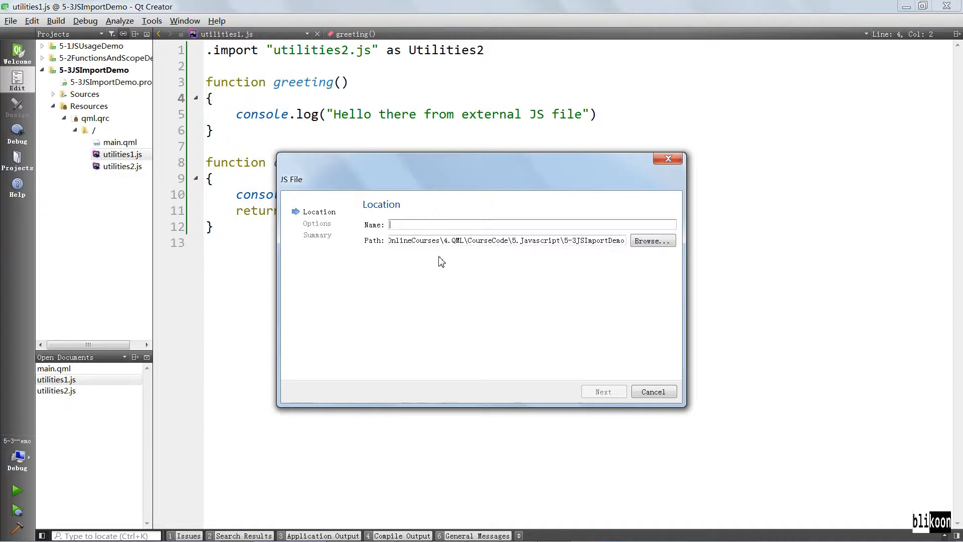
text(utilit)
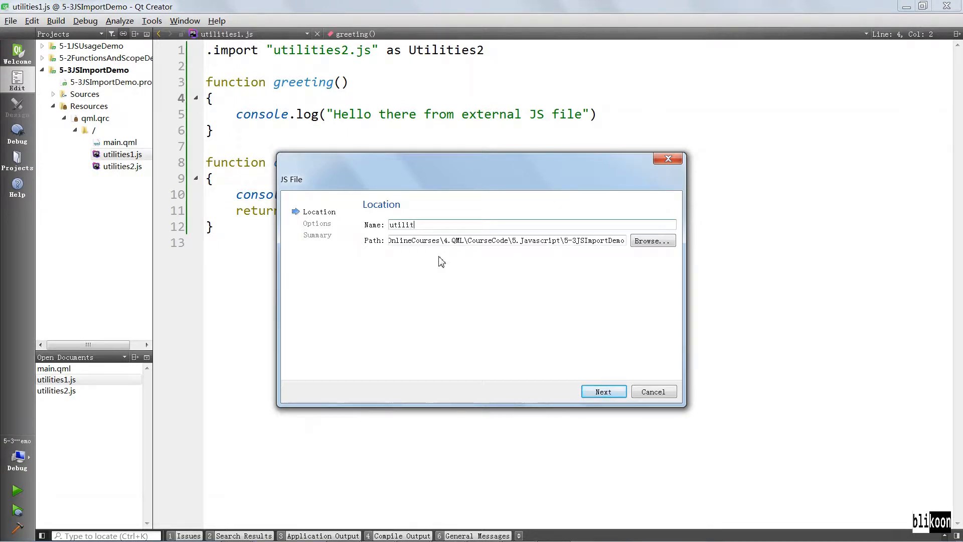
text(ies)
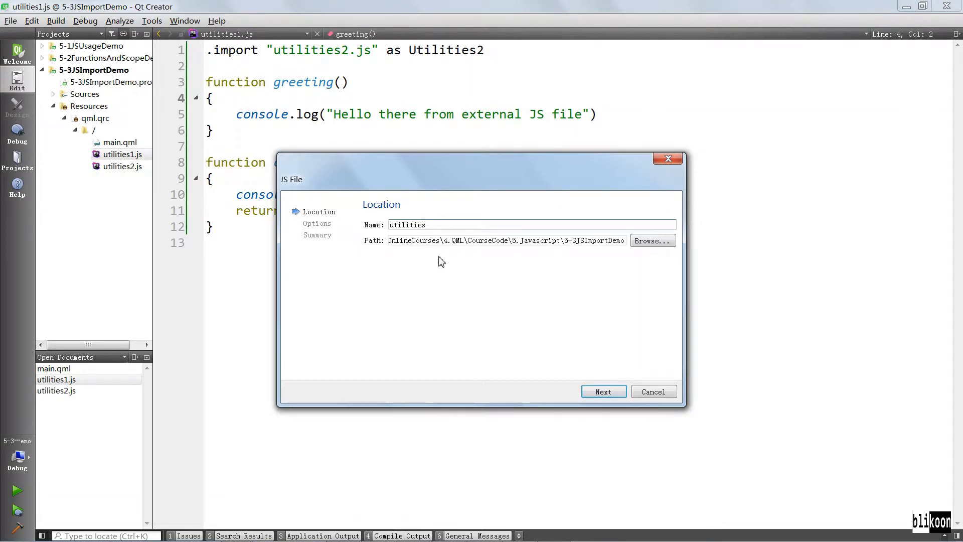
click(603, 391)
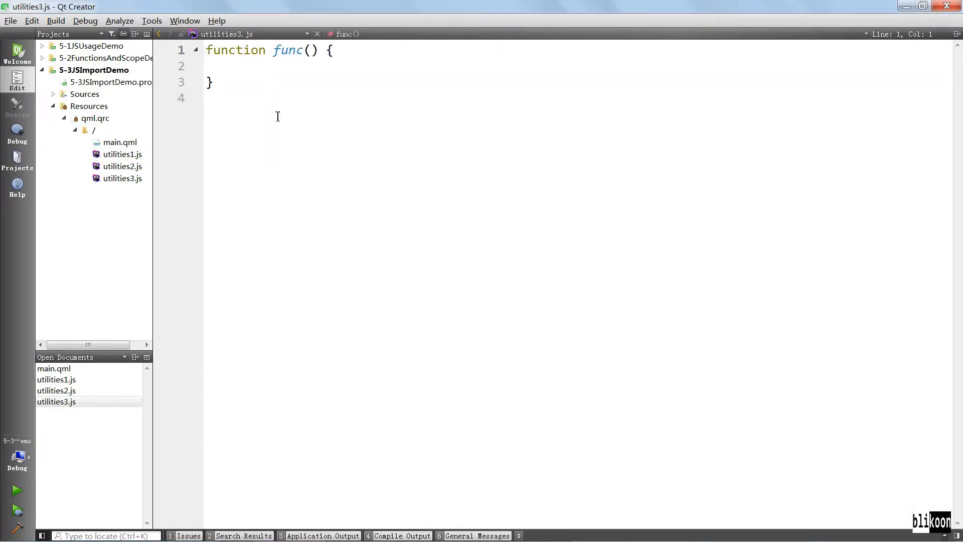
- Rewrite the placeholder as function substract(a,b) returning a-b
click(298, 50)
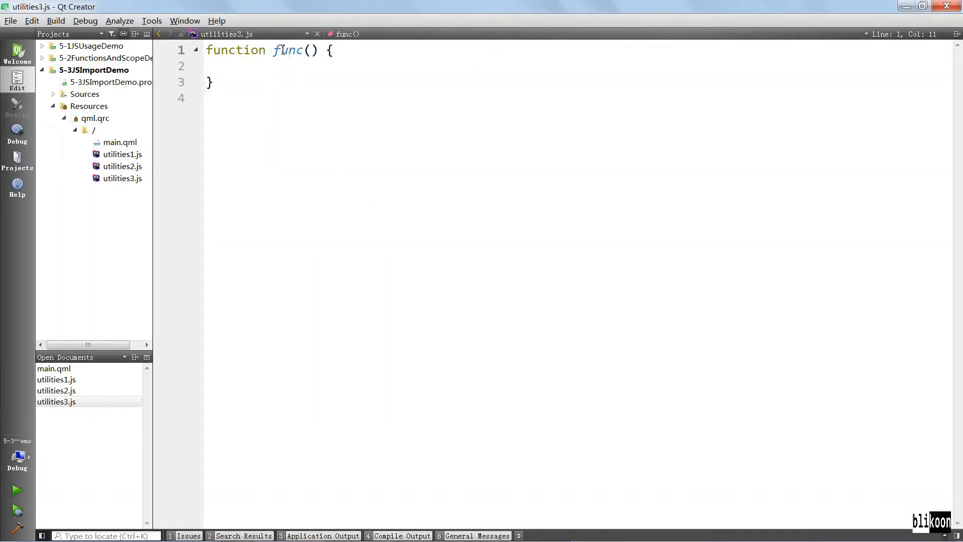
text(su)
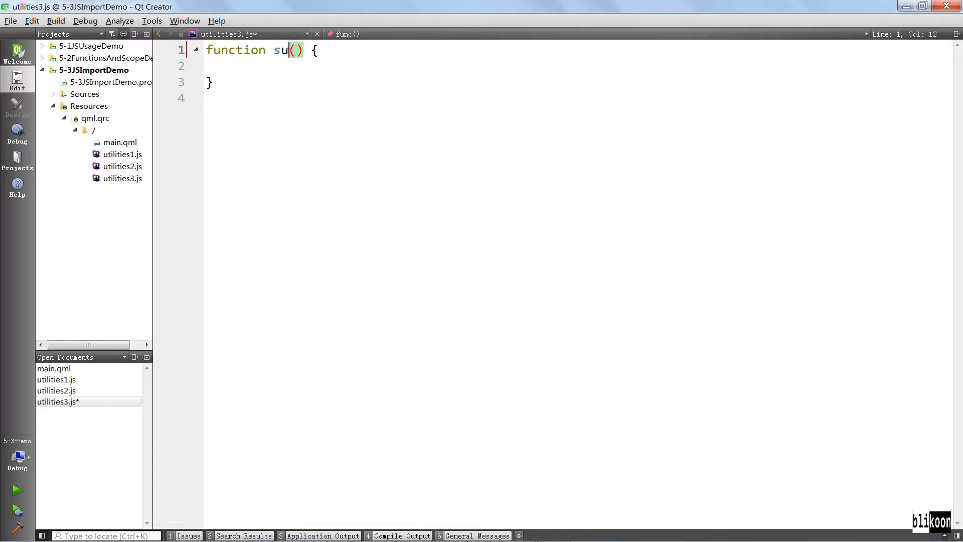
text(bstract)
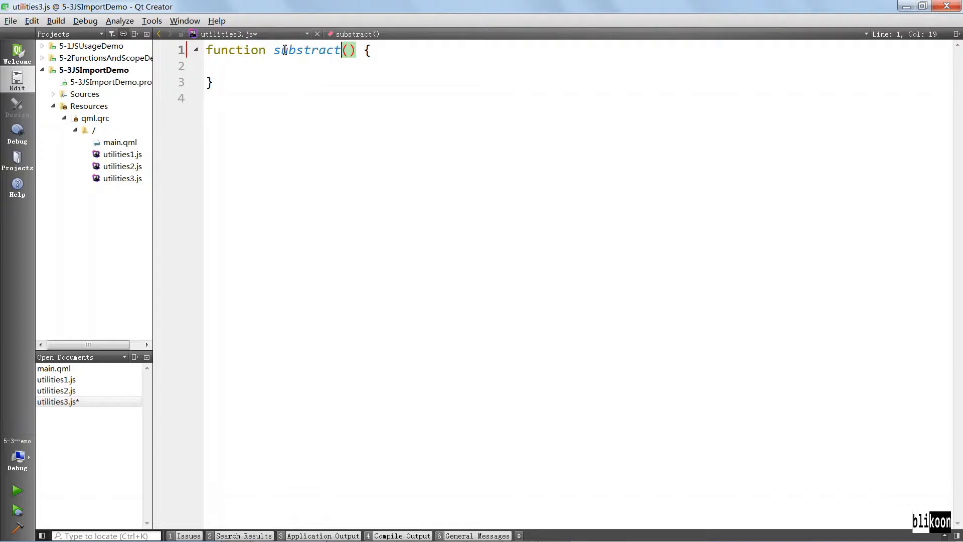
text(a,b)
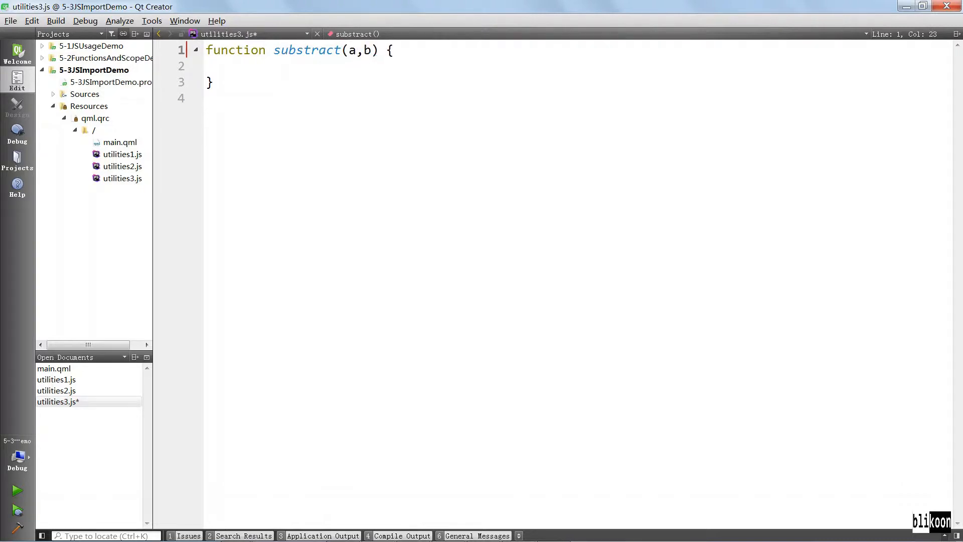
text(return)
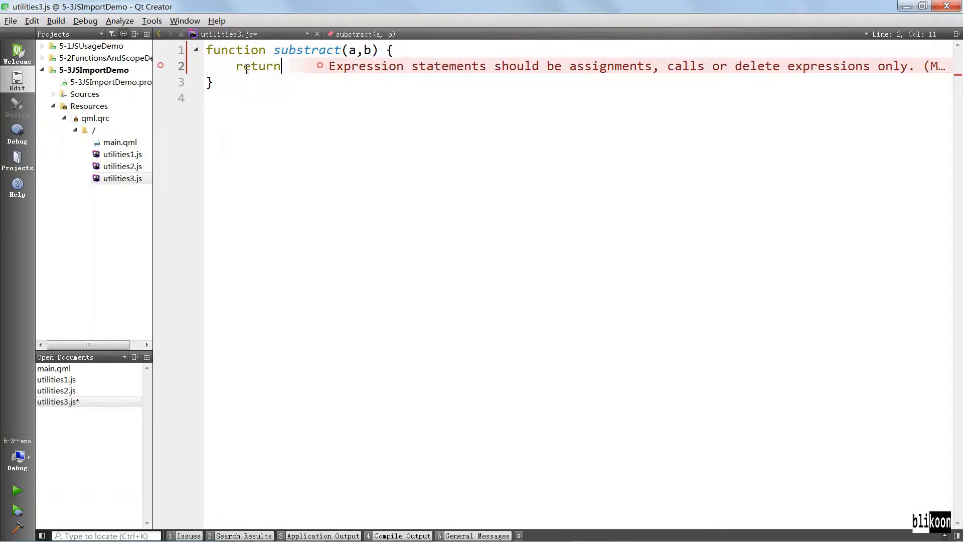
text(a-)
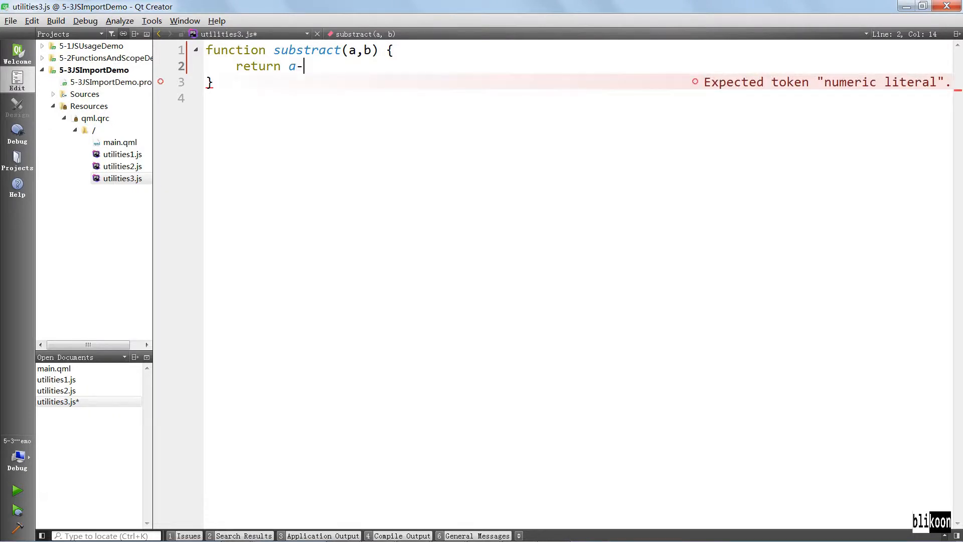
text(b)
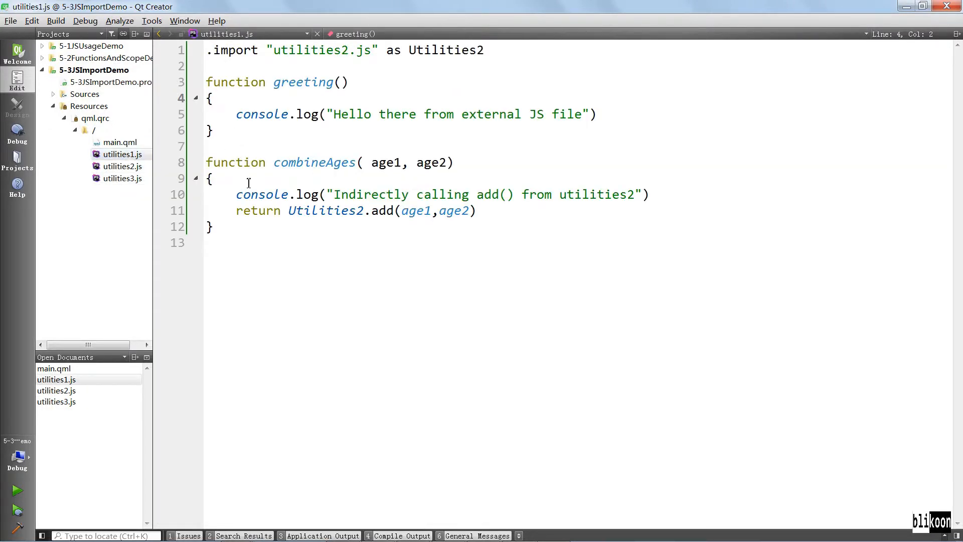
- Add Qt.import("utilities3.js") as line 2 of utilities1.js, then switch to main.qml
drag(212, 97, 212, 226)
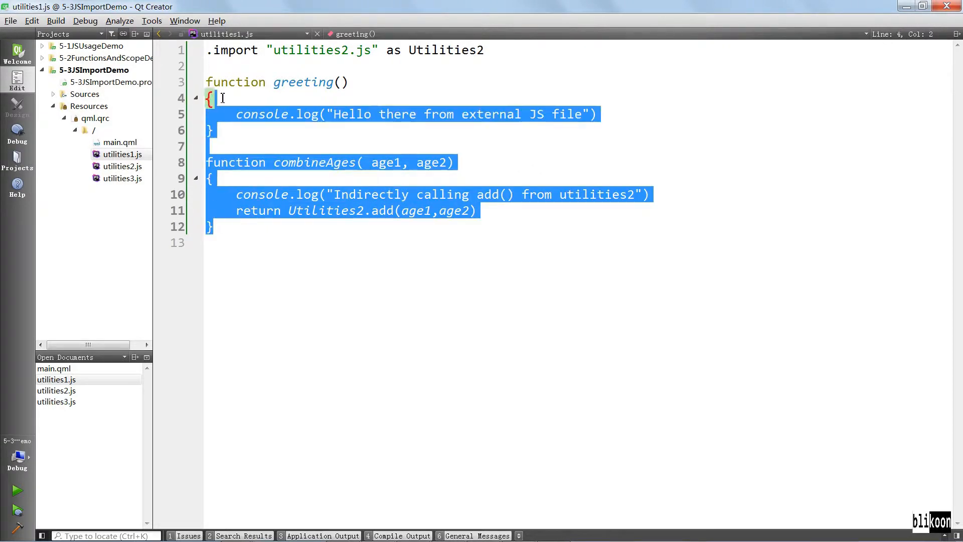
click(221, 98)
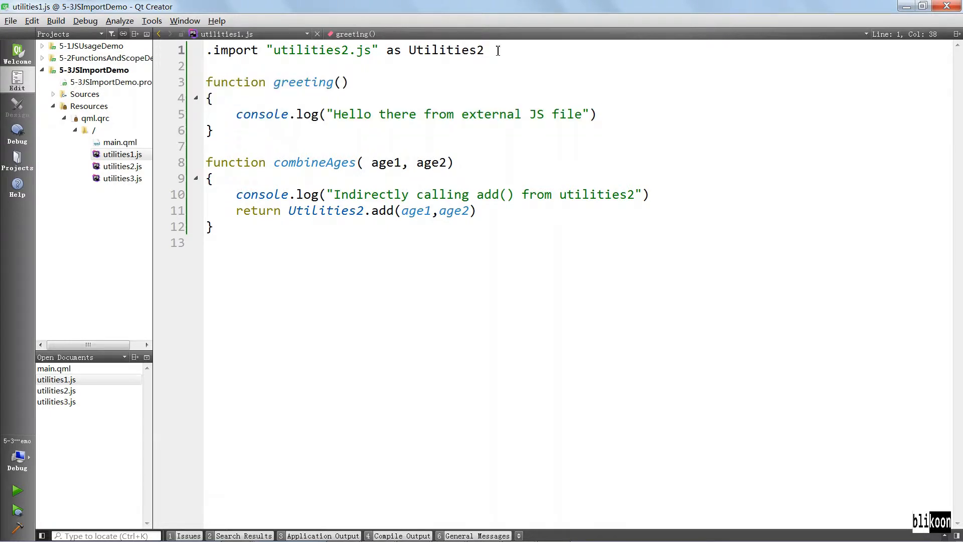
text(Qt)
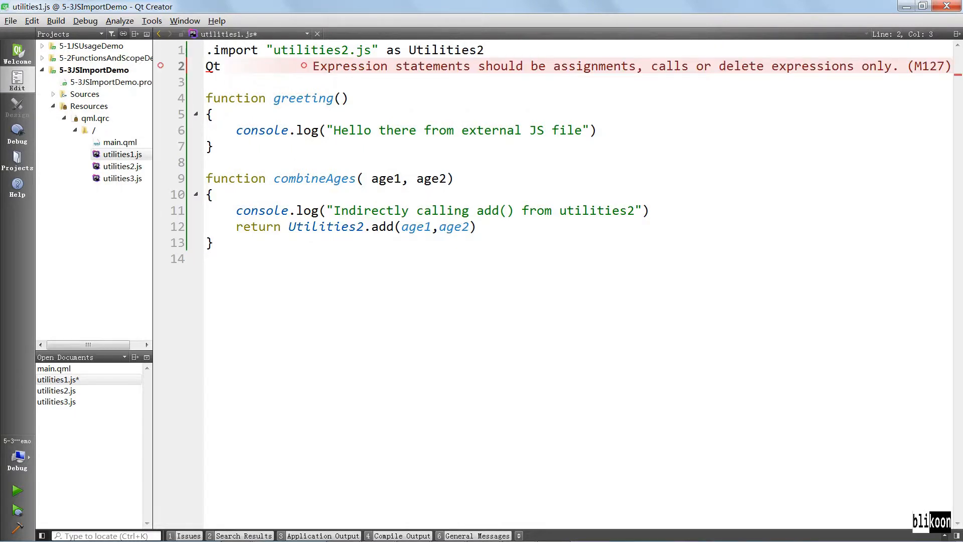
text(.import(")
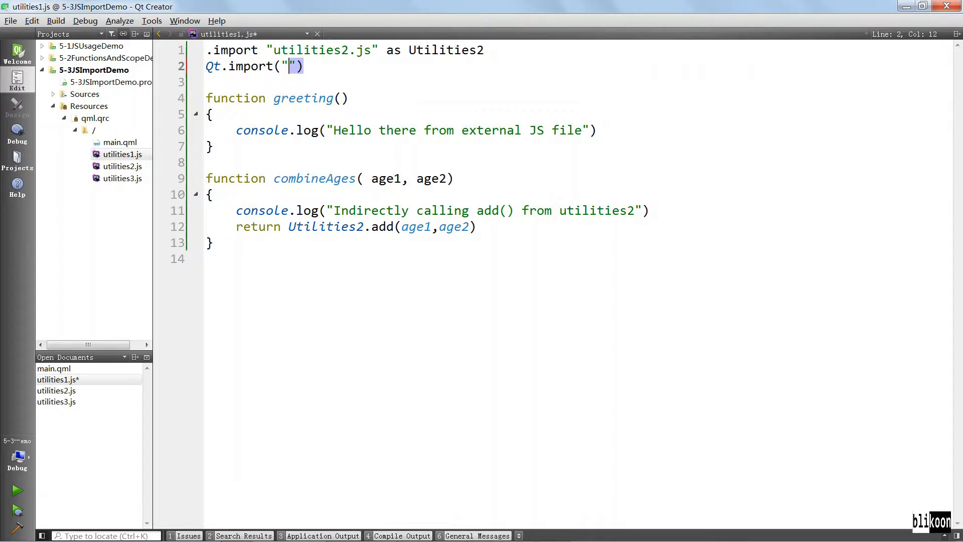
text(uti)
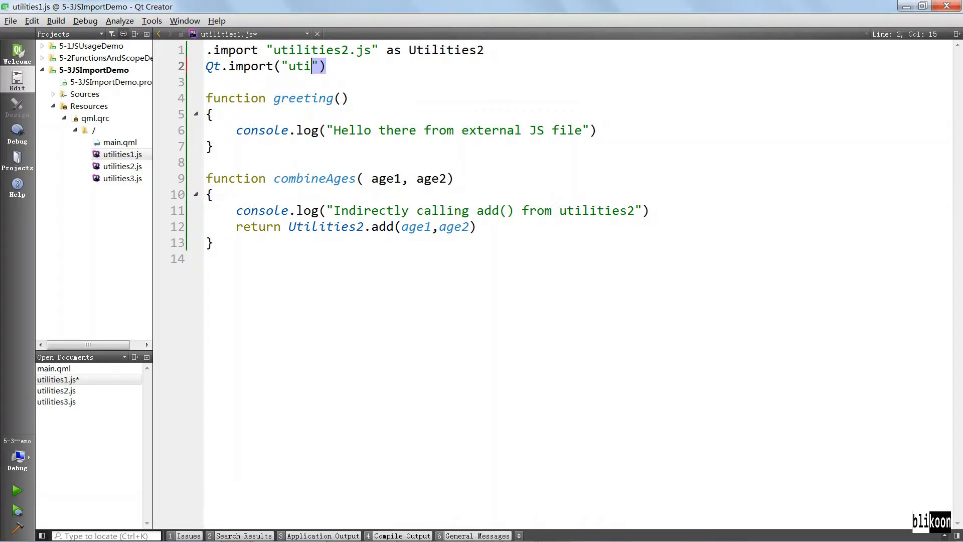
text(lities3.js)
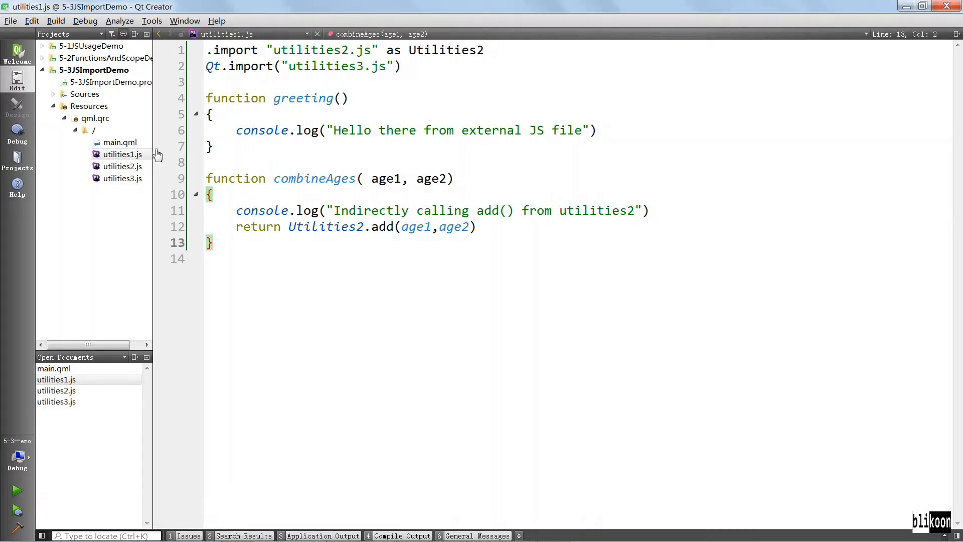
double_click(122, 179)
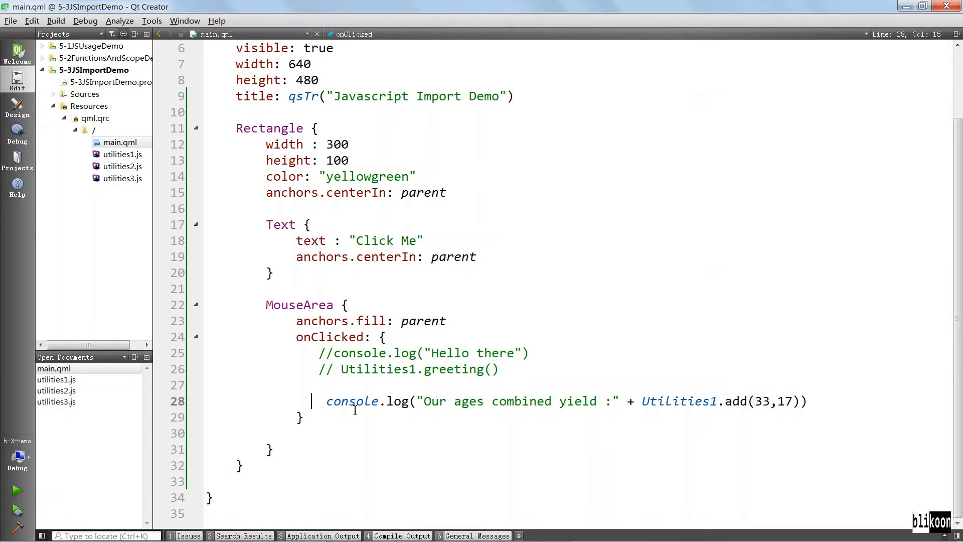
- Write console.log("The difference of 50 and 33 is :" in main.qml's onClicked handler
text(console.log("The differ)
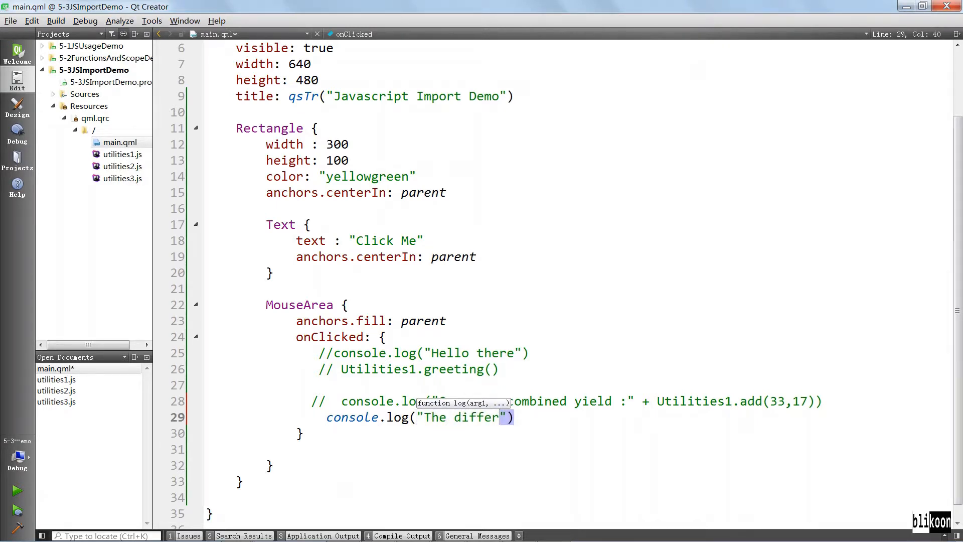
text(ence of 50 and)
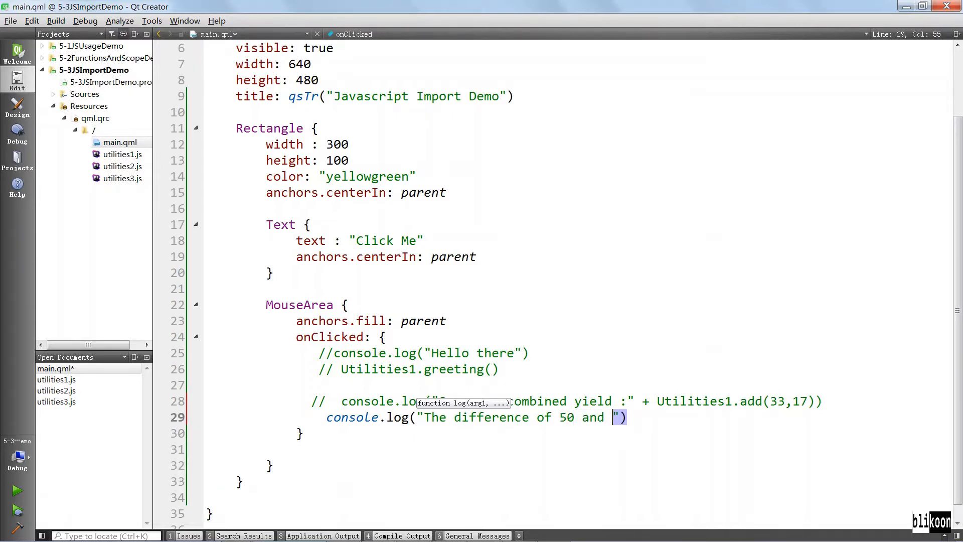
text(33)
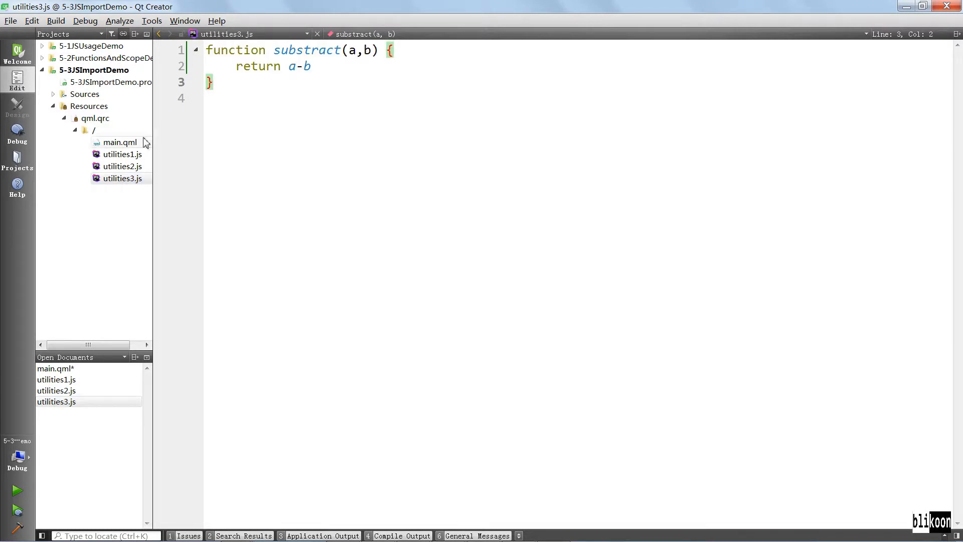
click(122, 155)
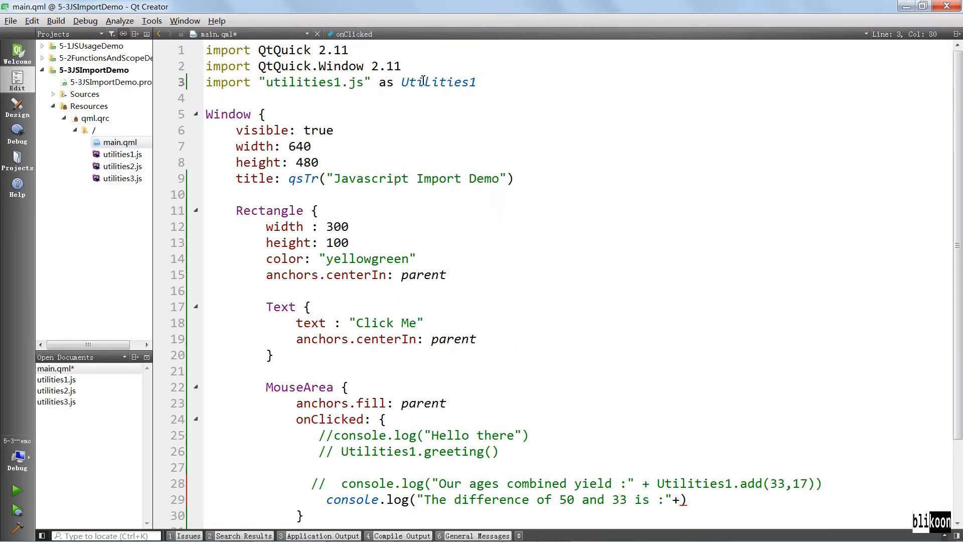
scroll(down, 3)
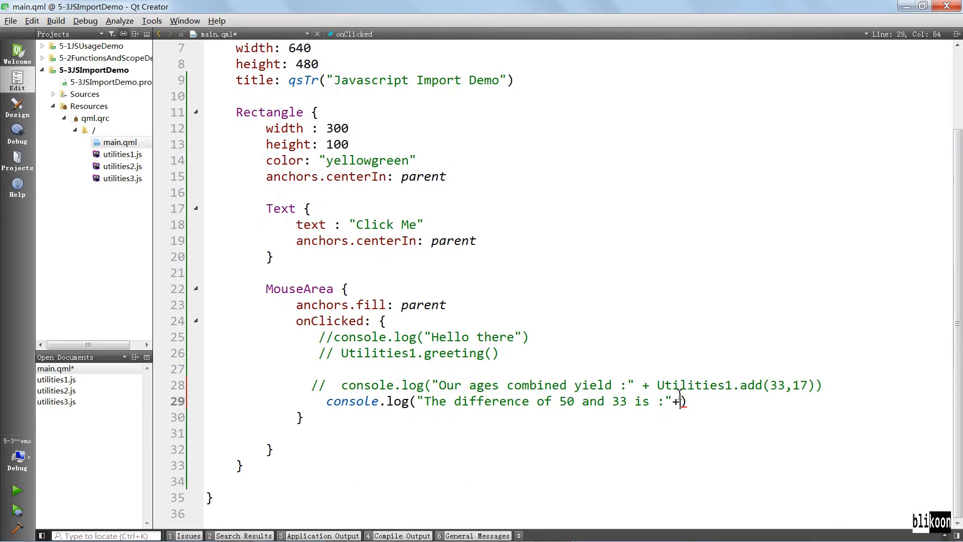
- Complete the log with +Utilities1.substract(50,33)
text(Utilities1)
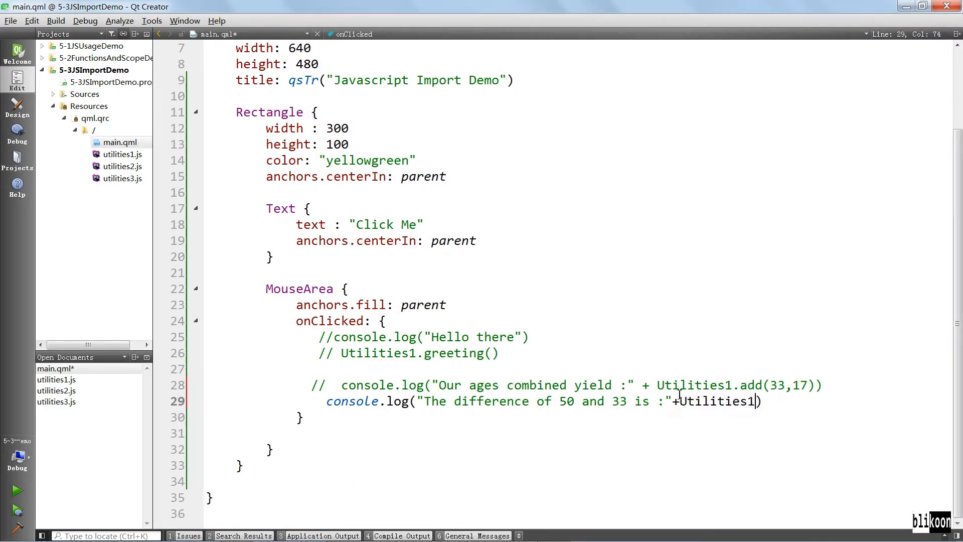
text(.subs)
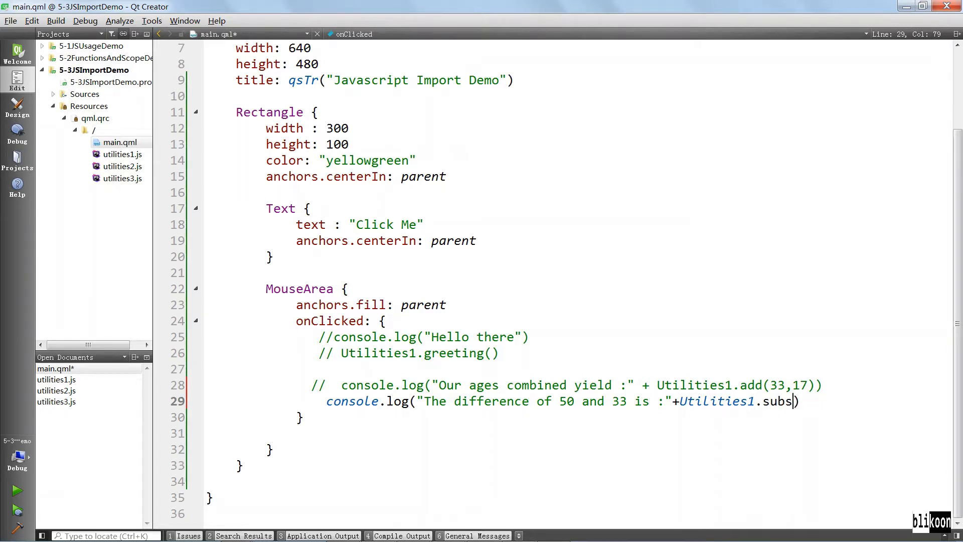
text(tract)
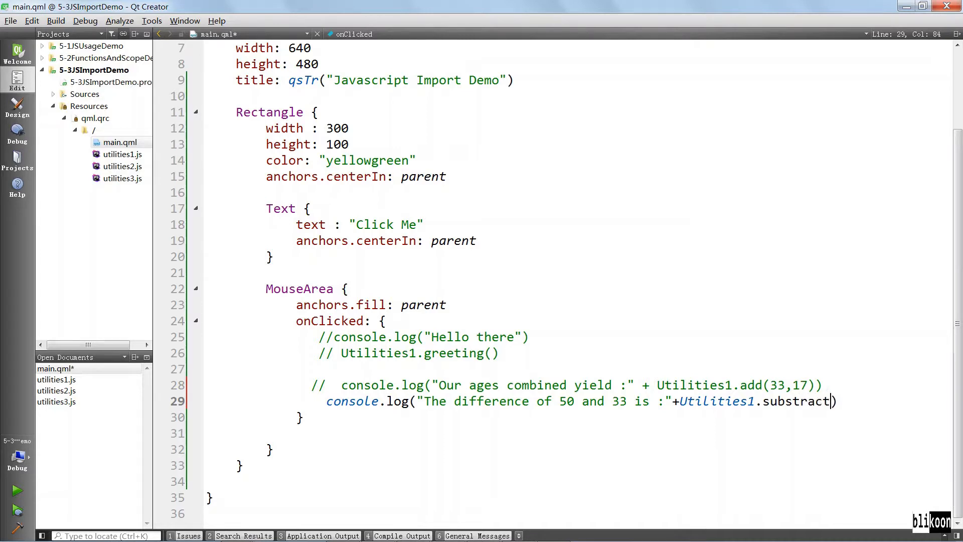
text(())
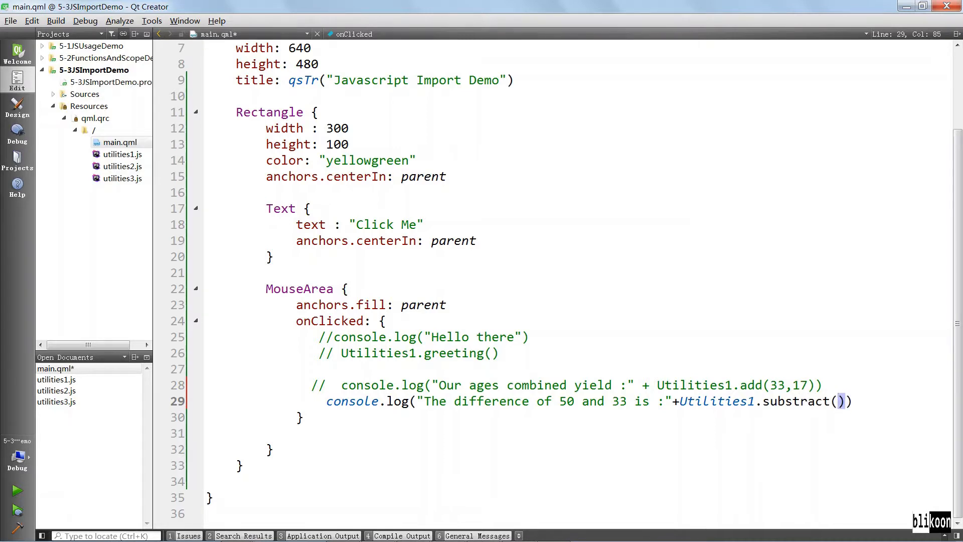
text(50,)
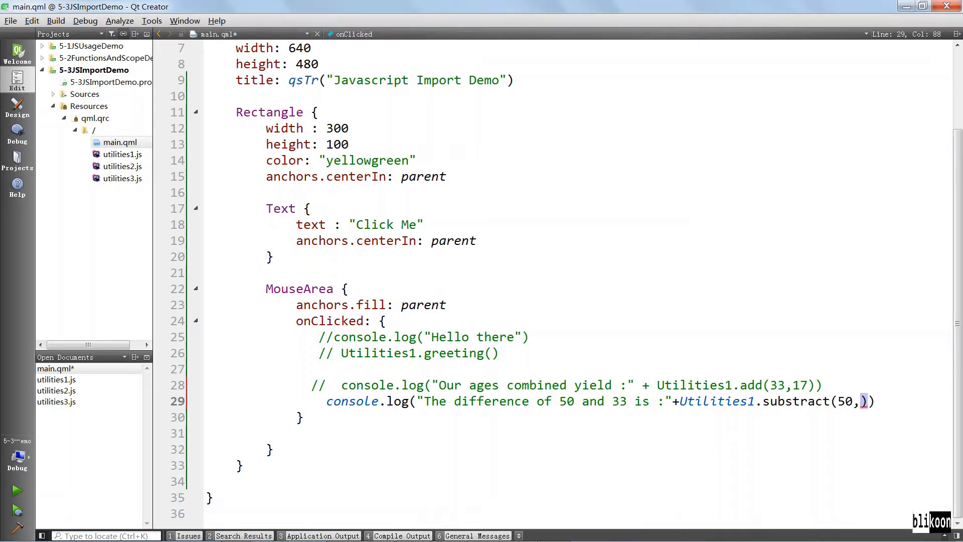
text(33)
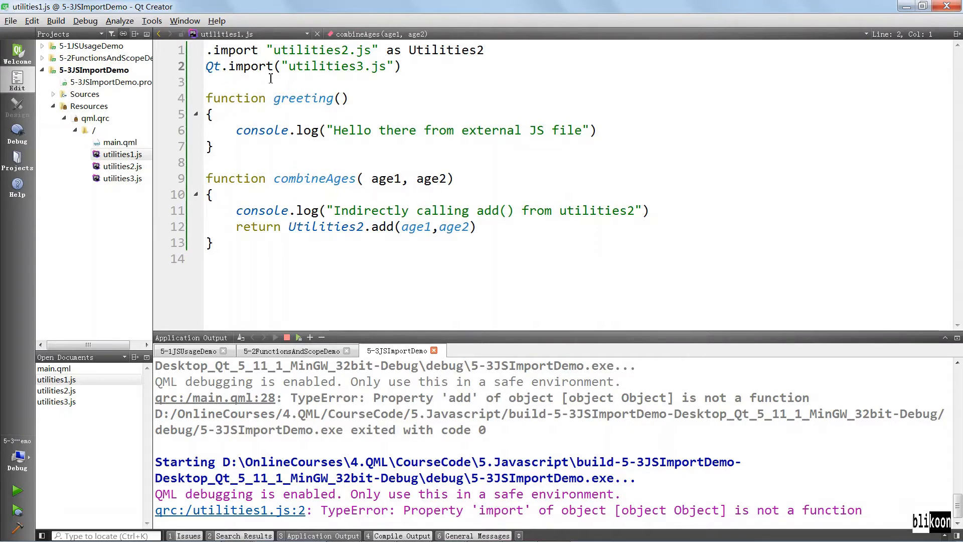
- Replace Qt.import with Qt.include on line 2 of utilities1.js and rerun the app
double_click(250, 66)
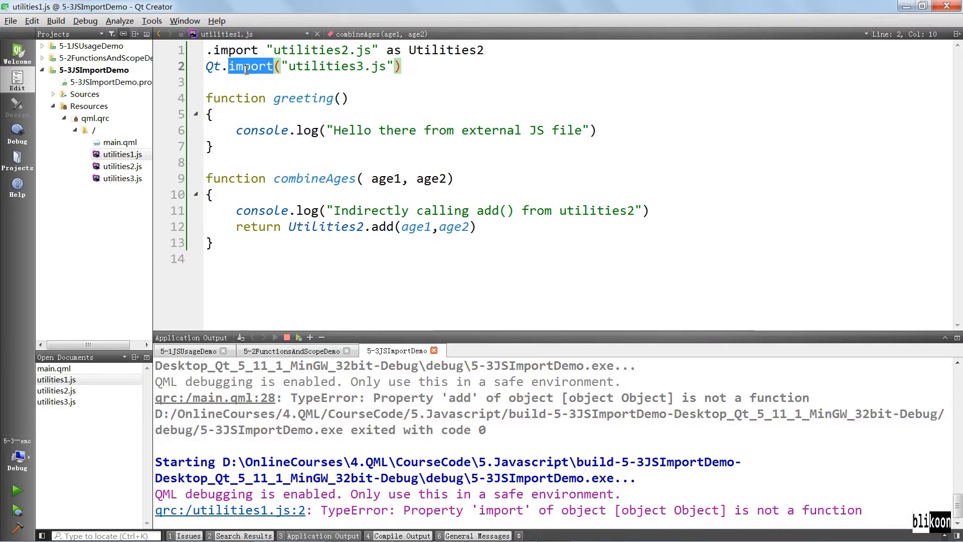
text(include)
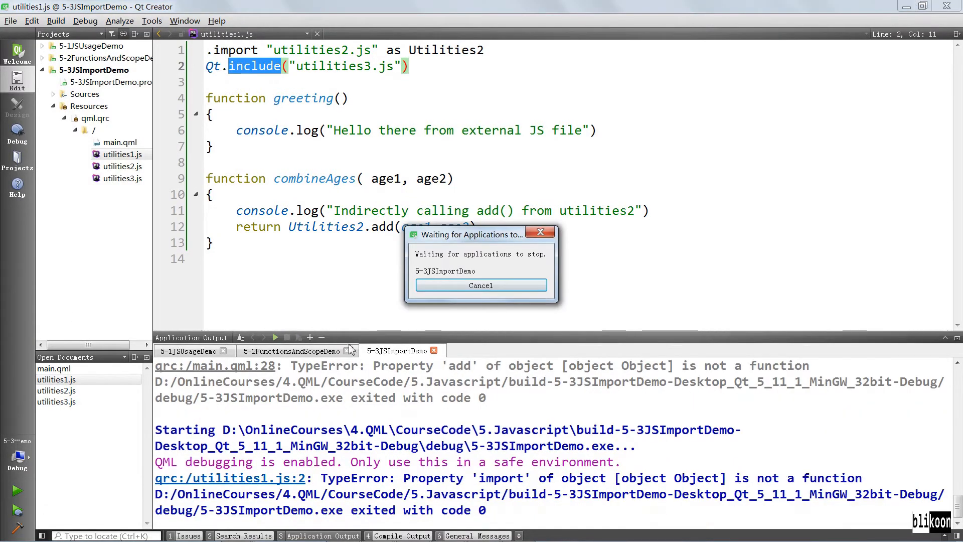
click(480, 285)
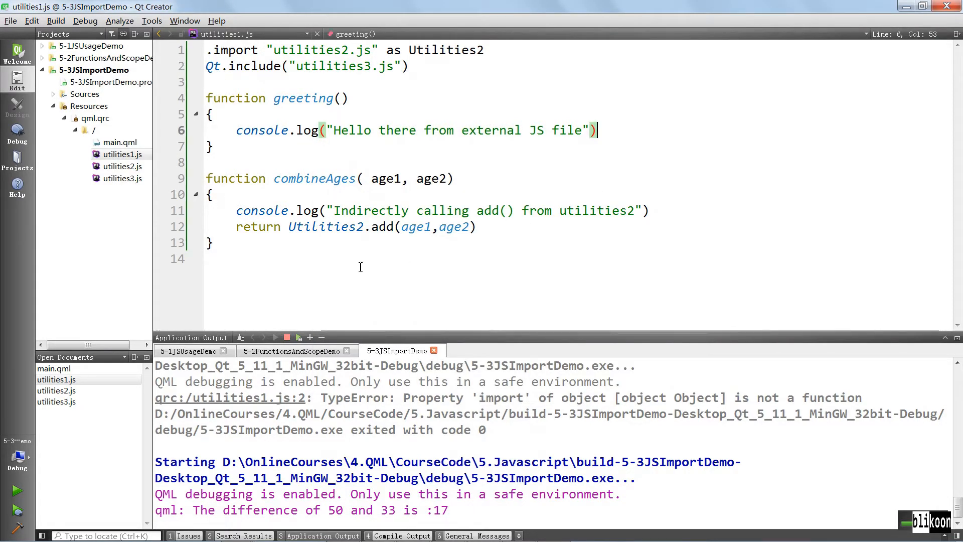
- Review main.qml's log line, hide the output pane and reopen utilities1.js
click(120, 142)
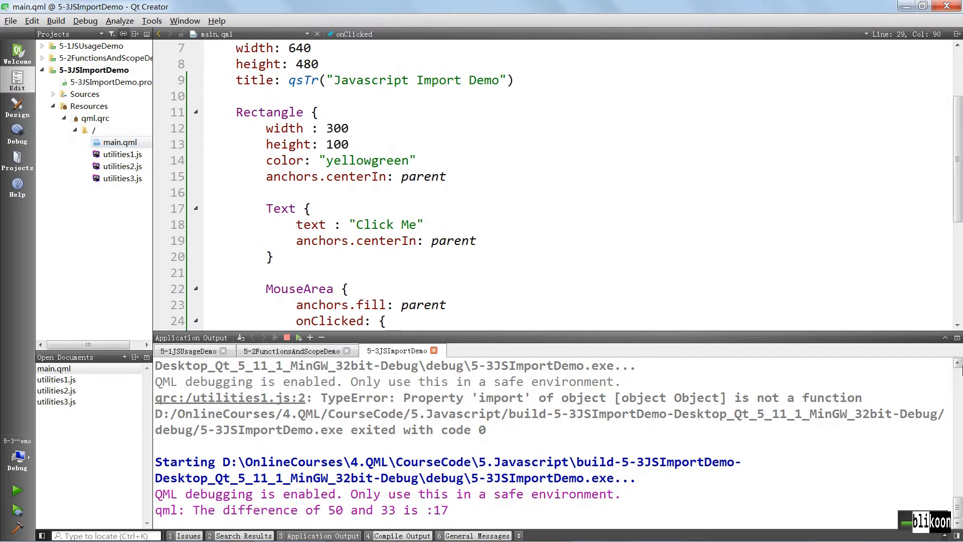
click(121, 179)
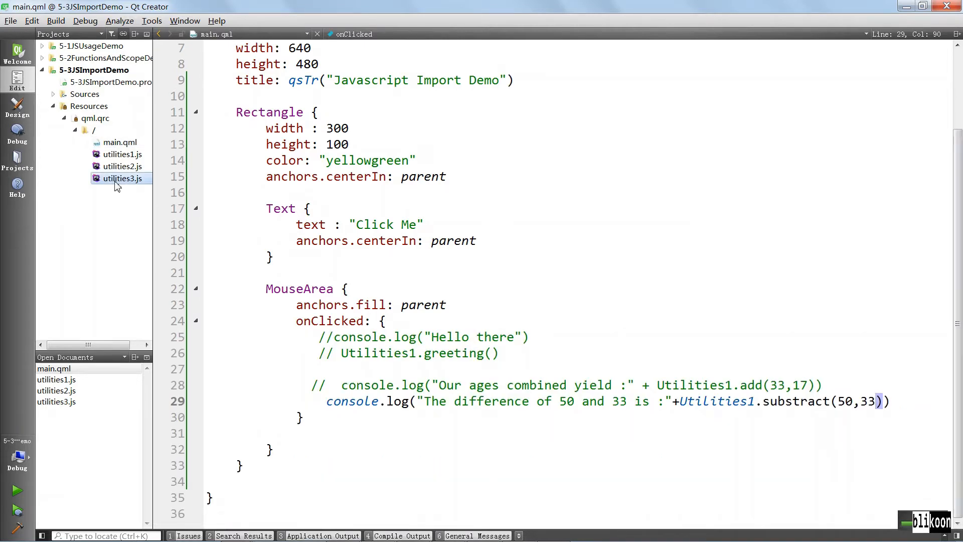
double_click(123, 179)
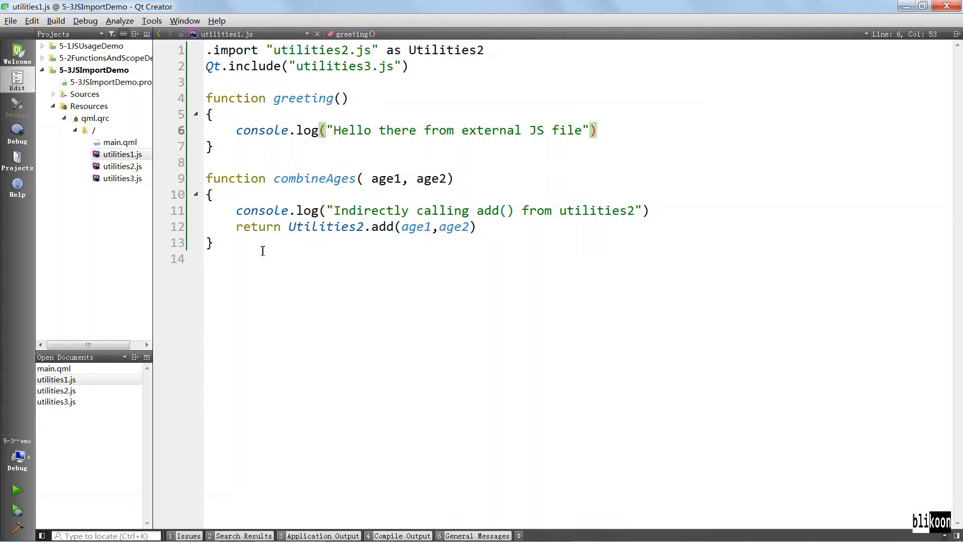
- Highlight the Utilities2 alias and its use in combineAges, then open utilities3.js
drag(207, 50, 409, 51)
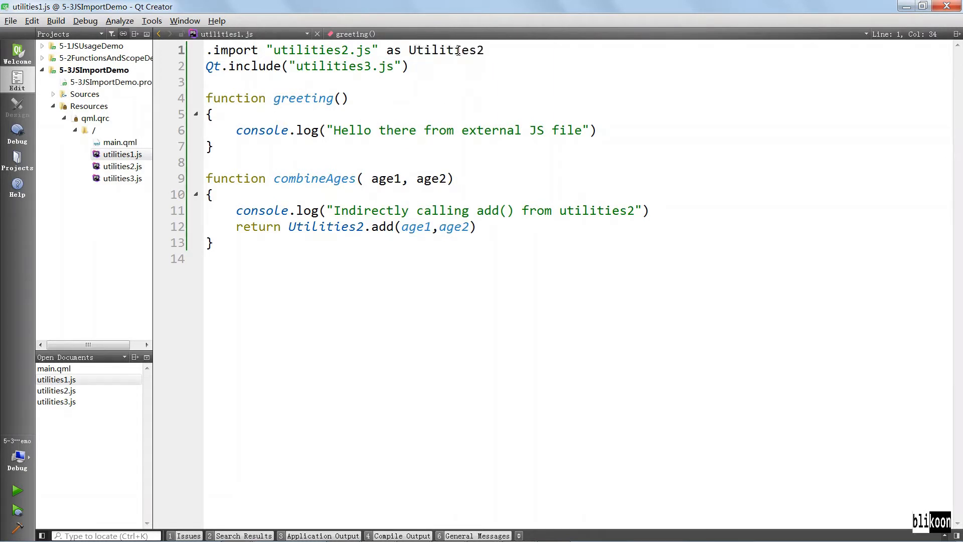
double_click(446, 51)
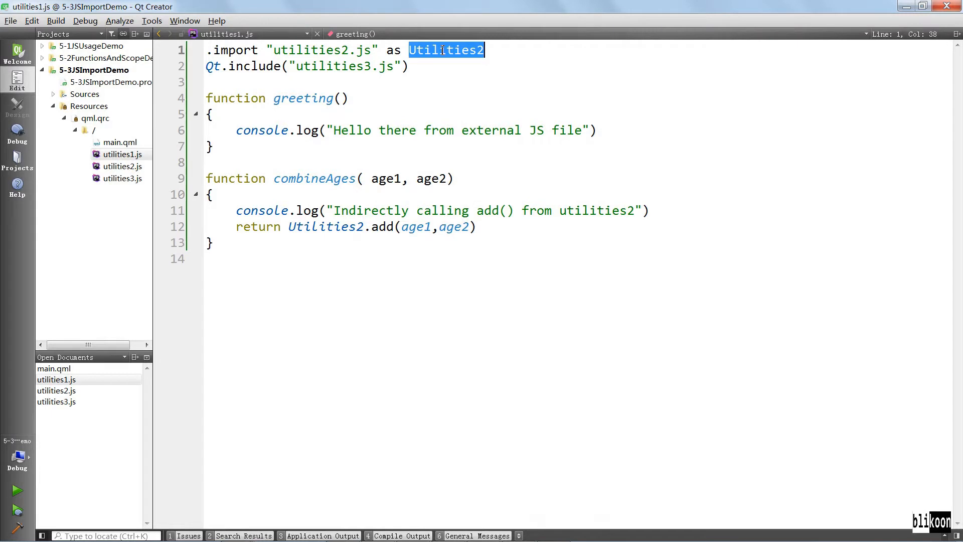
double_click(325, 227)
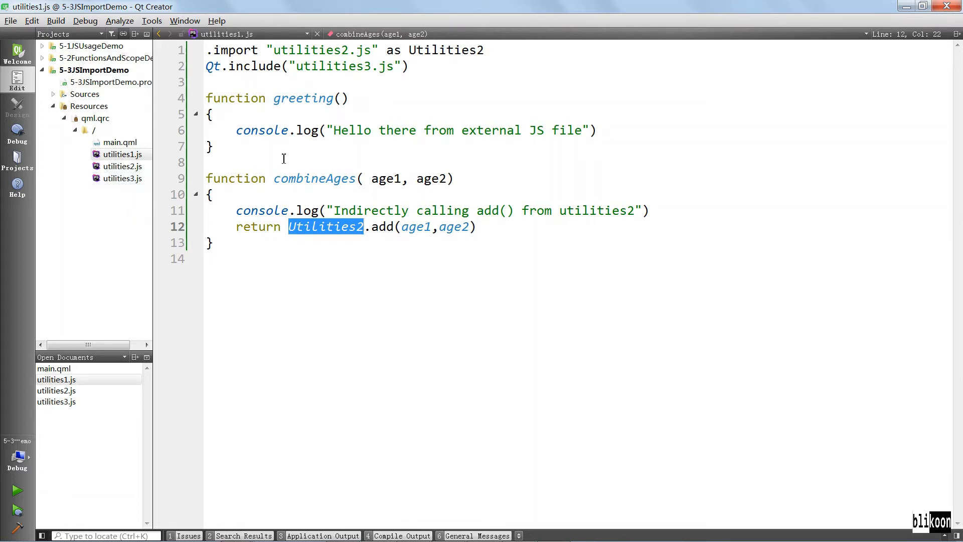
double_click(125, 179)
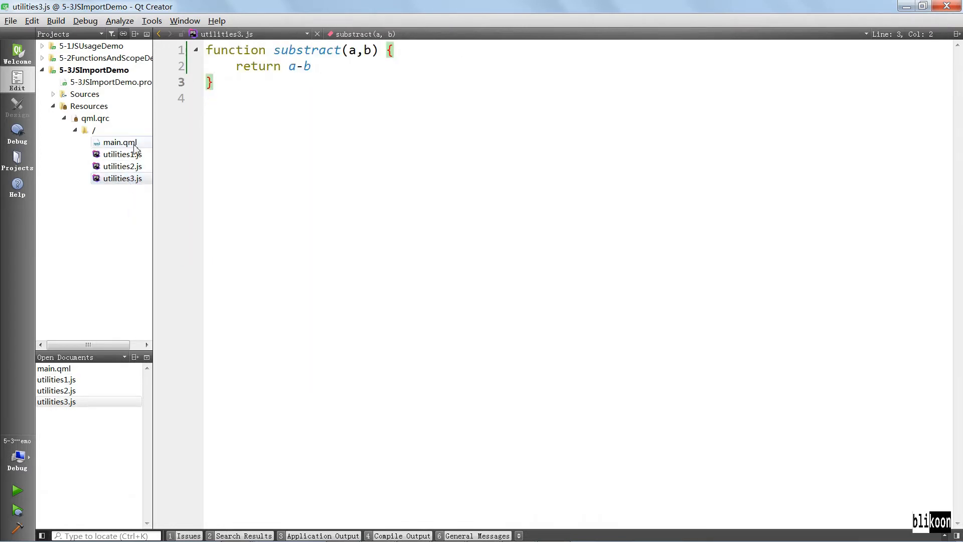